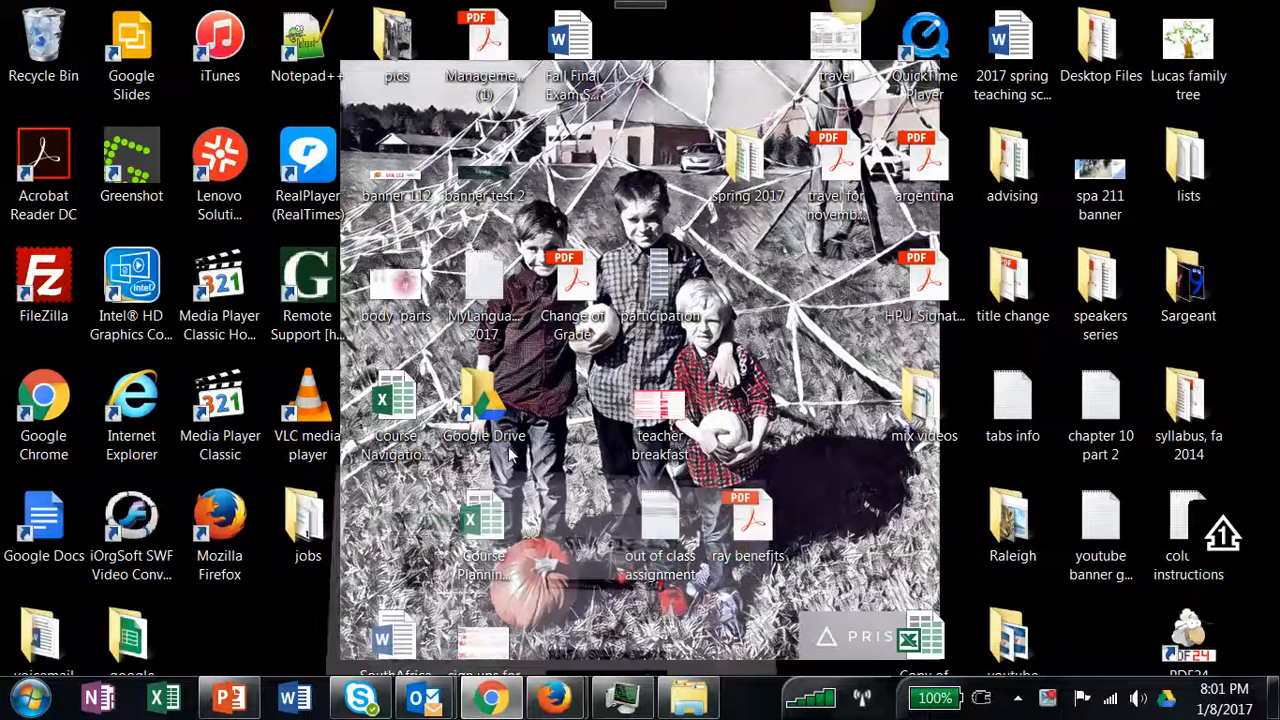
# - Show the SPA 112 Elementary Spanish II course page and scroll through its weekly sections
pyautogui.click(488, 696)
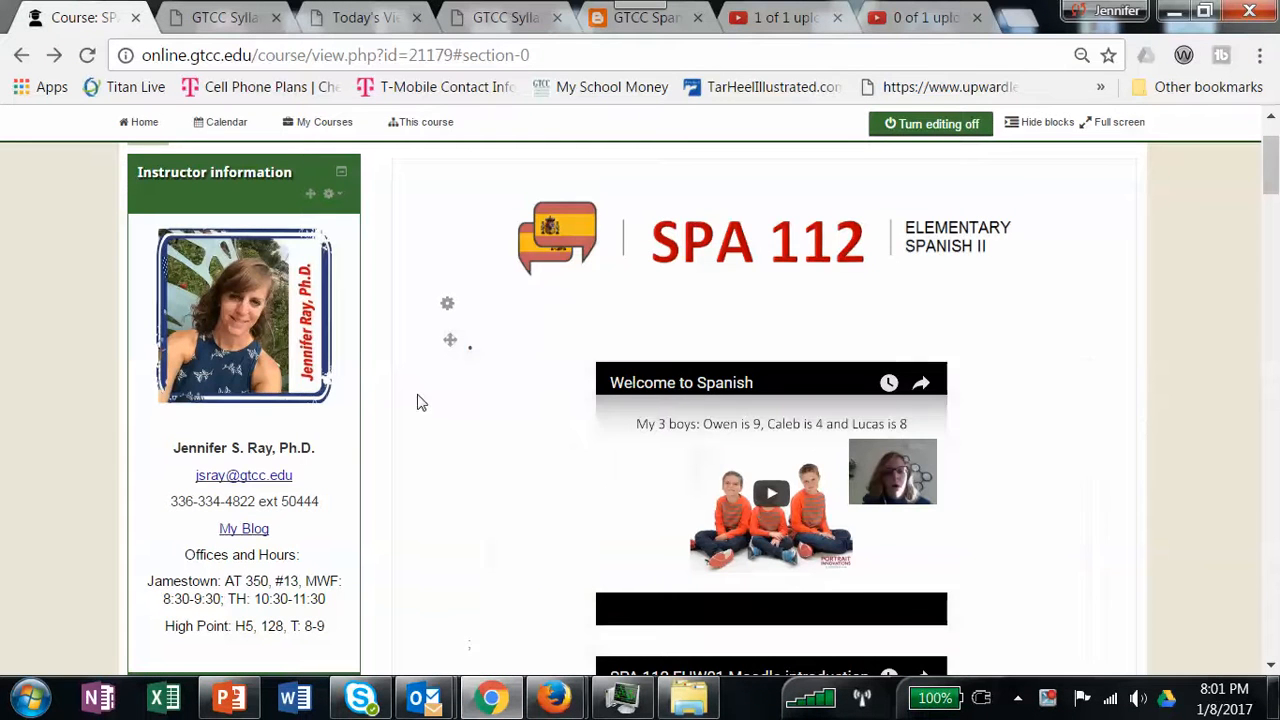
pyautogui.scroll(-3)
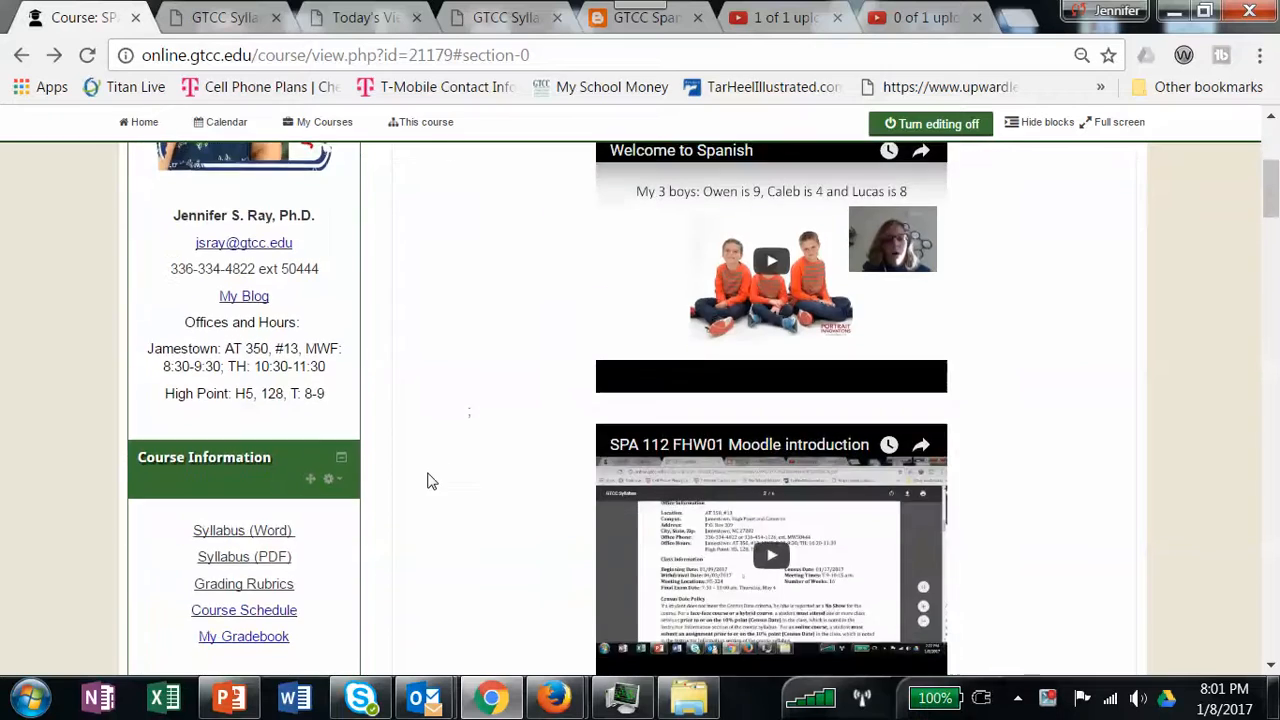
pyautogui.scroll(-3)
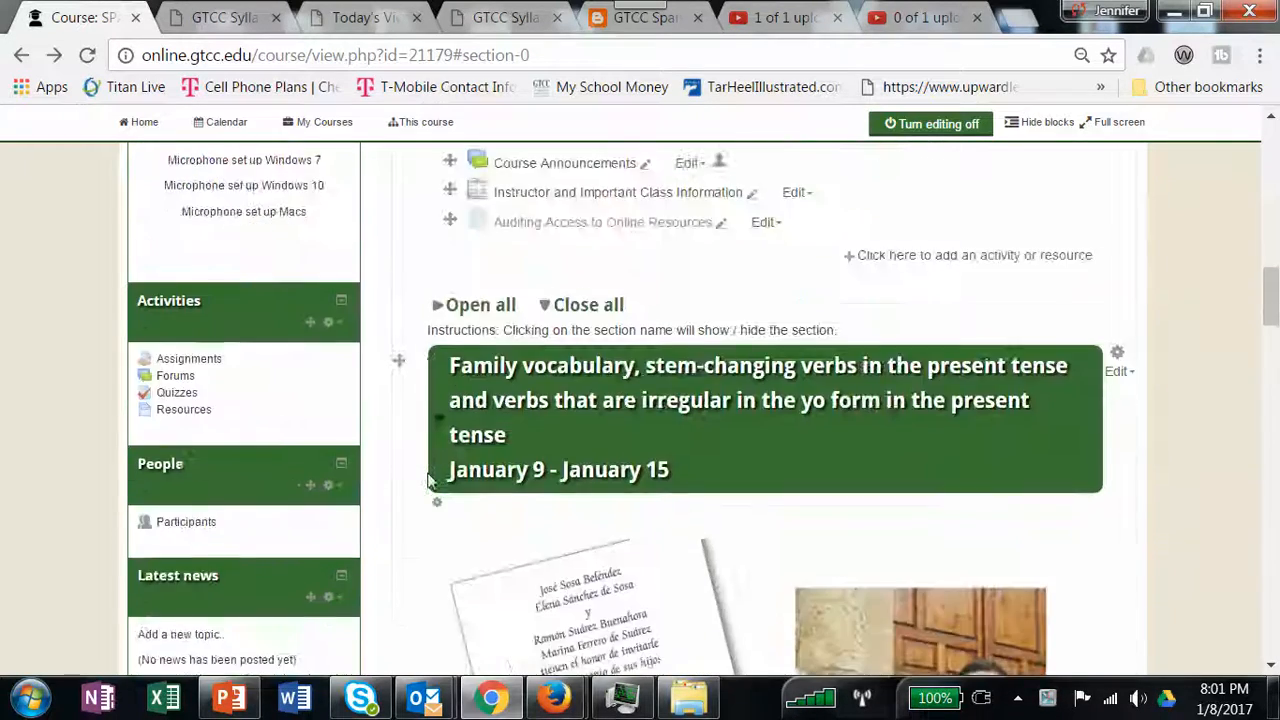
pyautogui.scroll(-3)
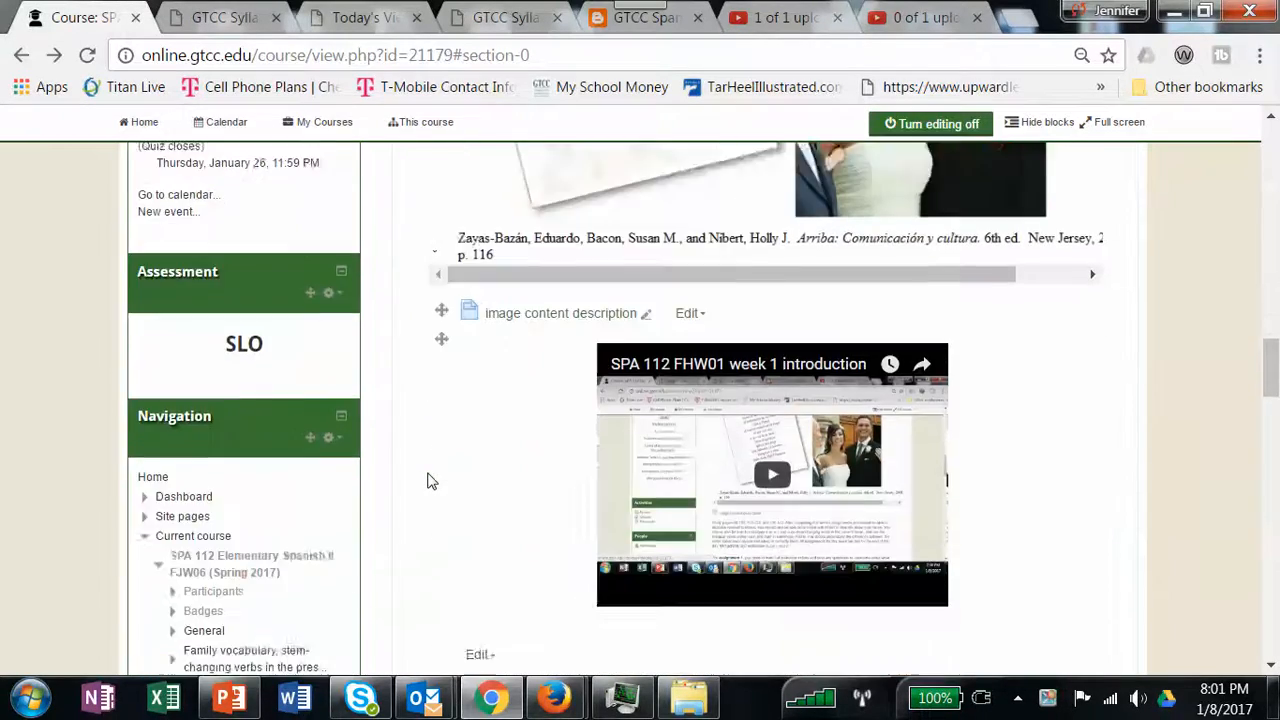
pyautogui.scroll(-3)
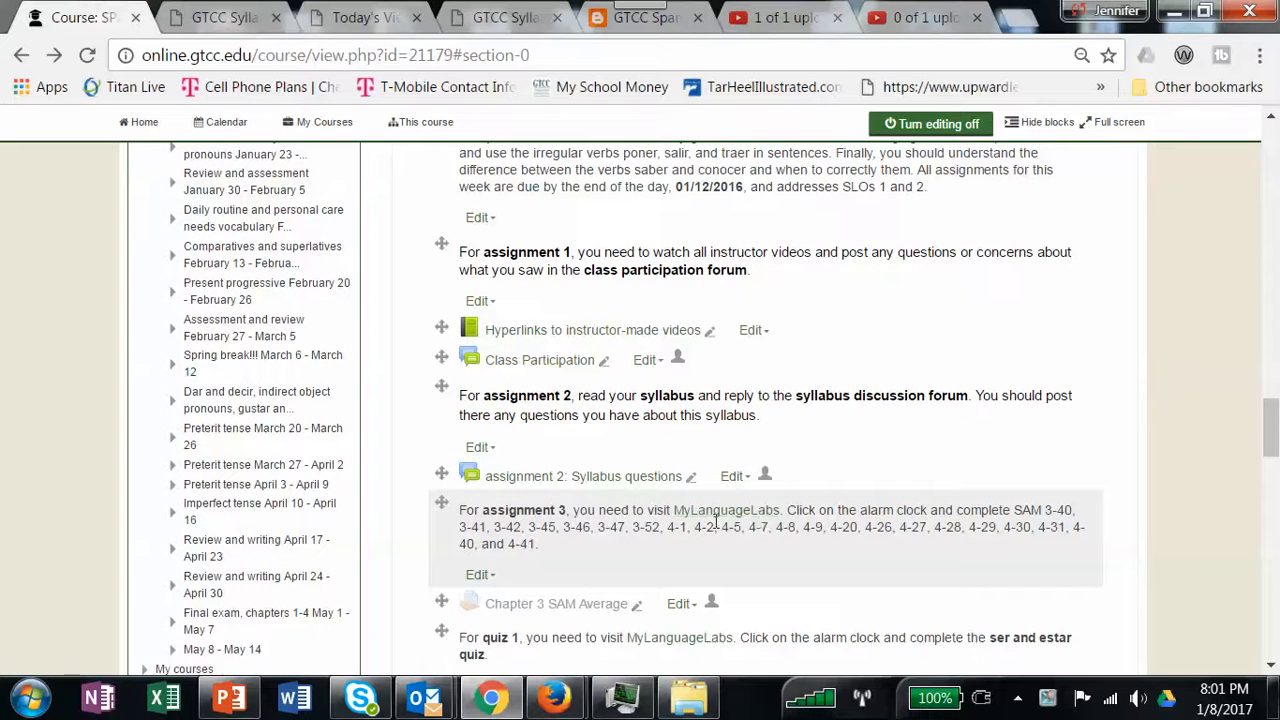
pyautogui.moveTo(404, 492)
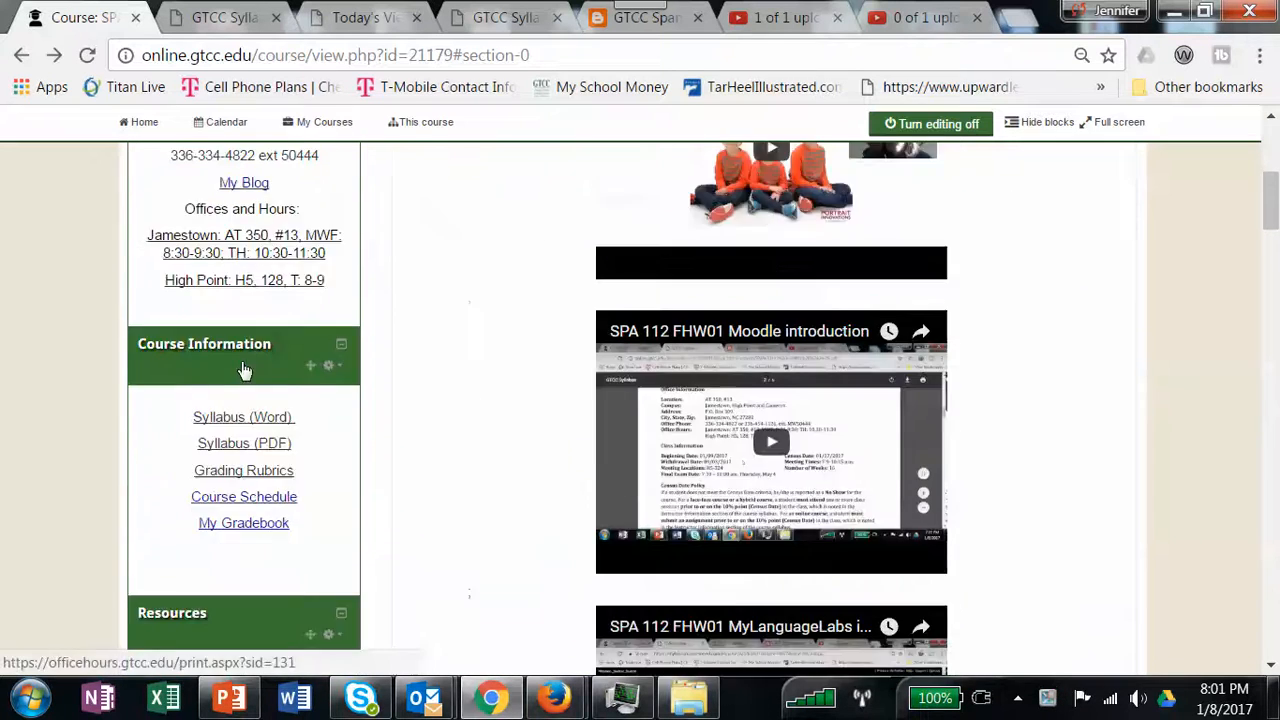
pyautogui.scroll(-3)
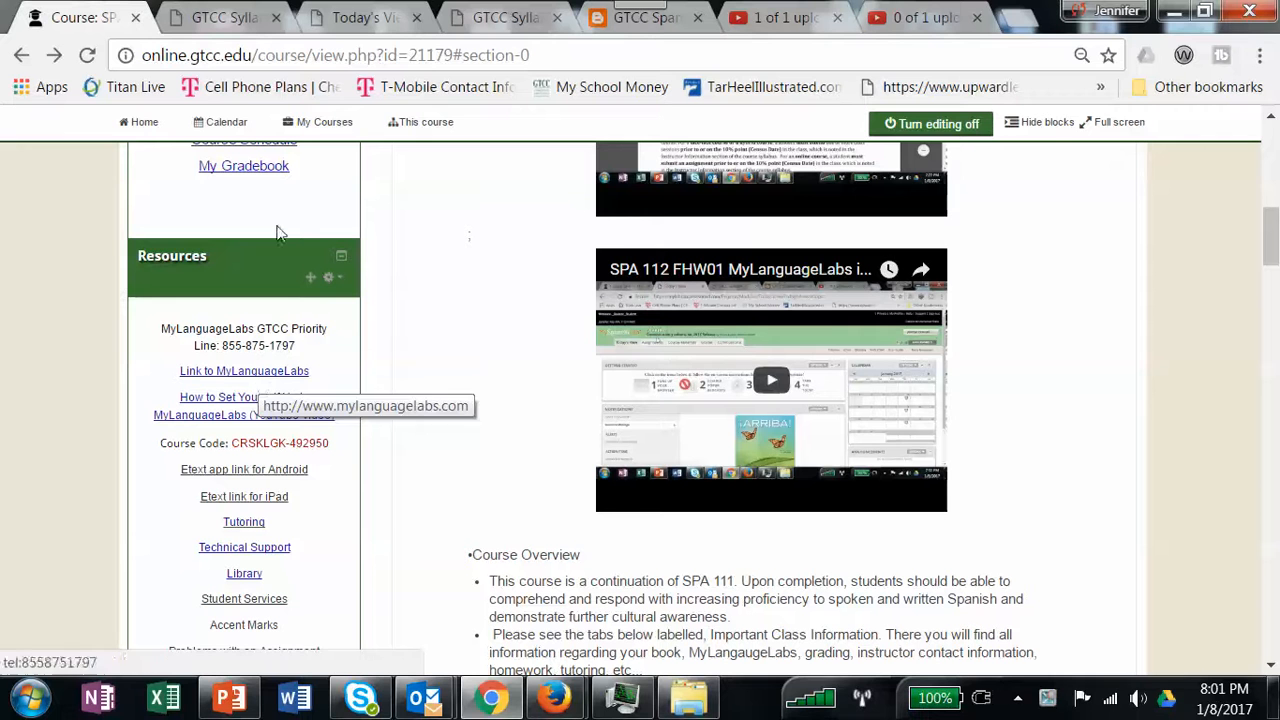
pyautogui.moveTo(1144, 628)
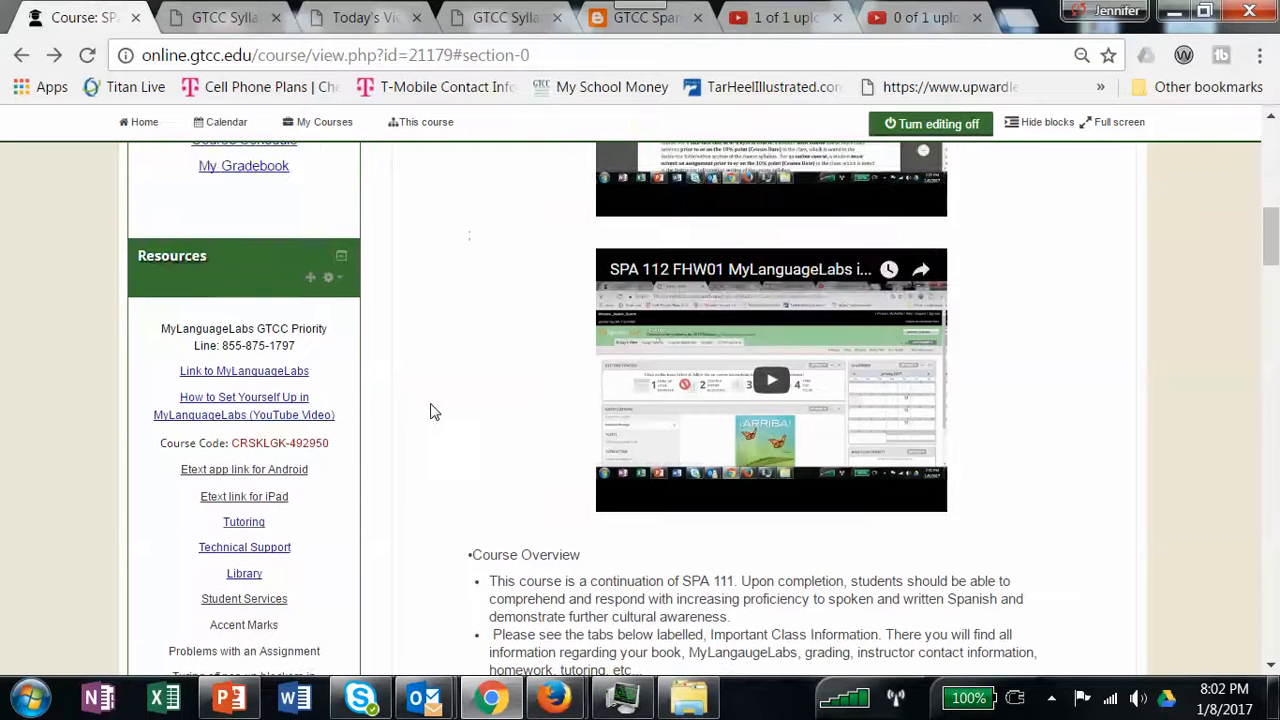
pyautogui.moveTo(264, 414)
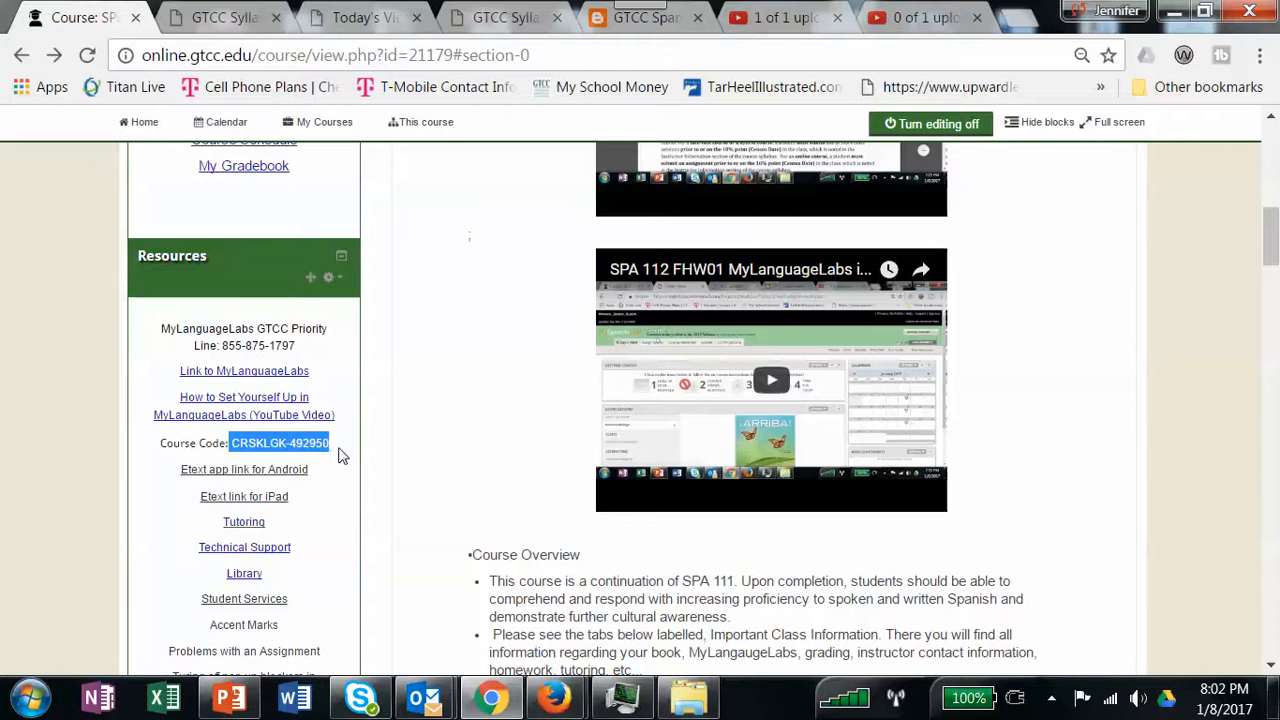
pyautogui.moveTo(320, 462)
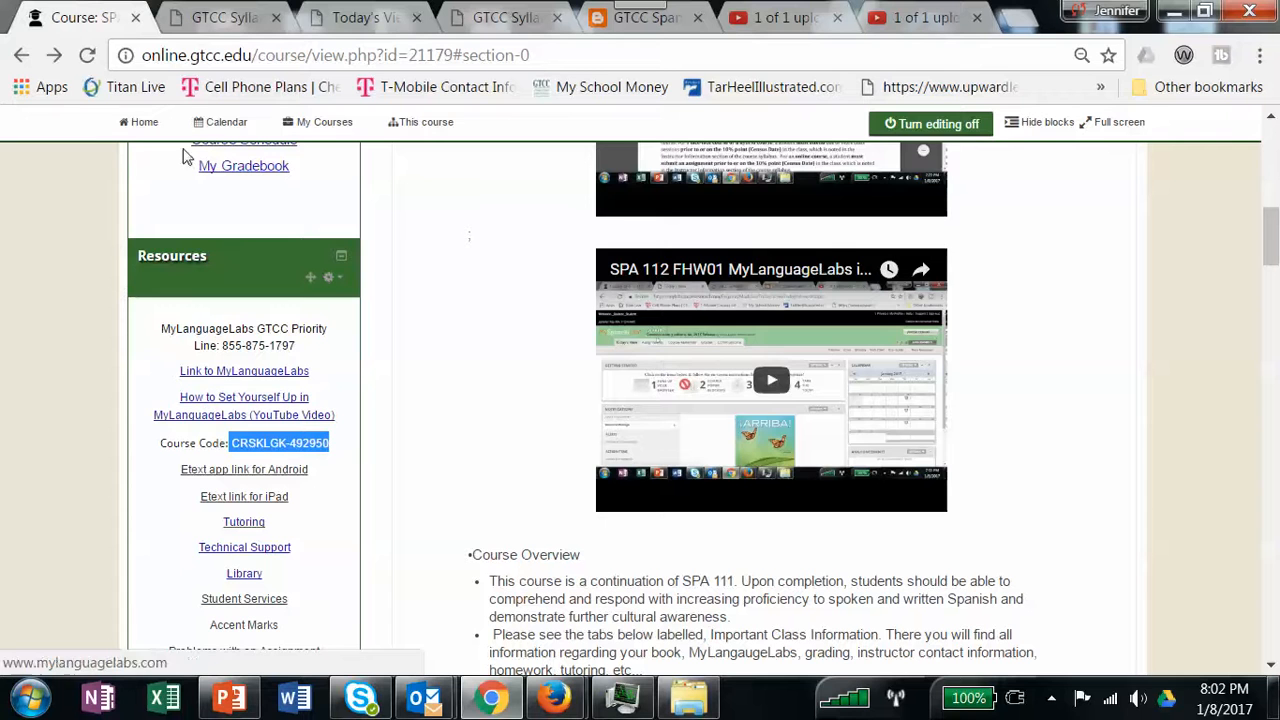
# - Switch to the ¡Arriba! course, preview Capítulo 1 of the eText, then close the eText window
pyautogui.click(364, 16)
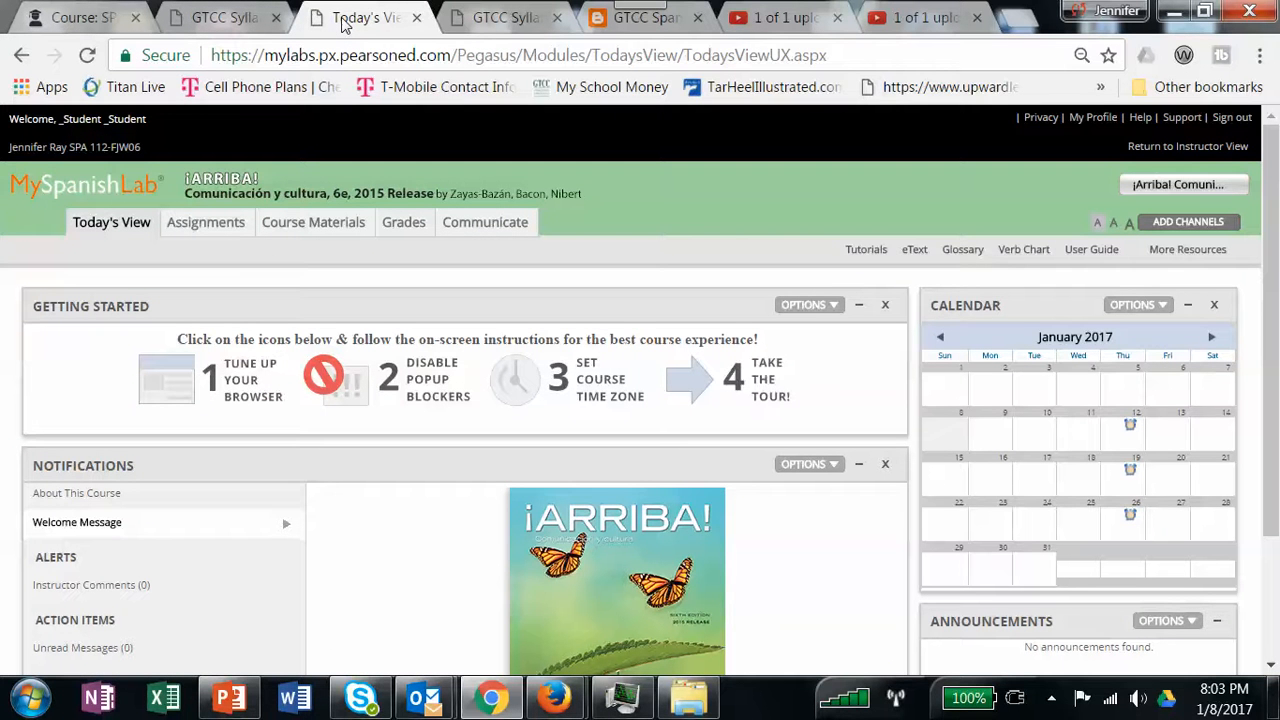
pyautogui.moveTo(914, 248)
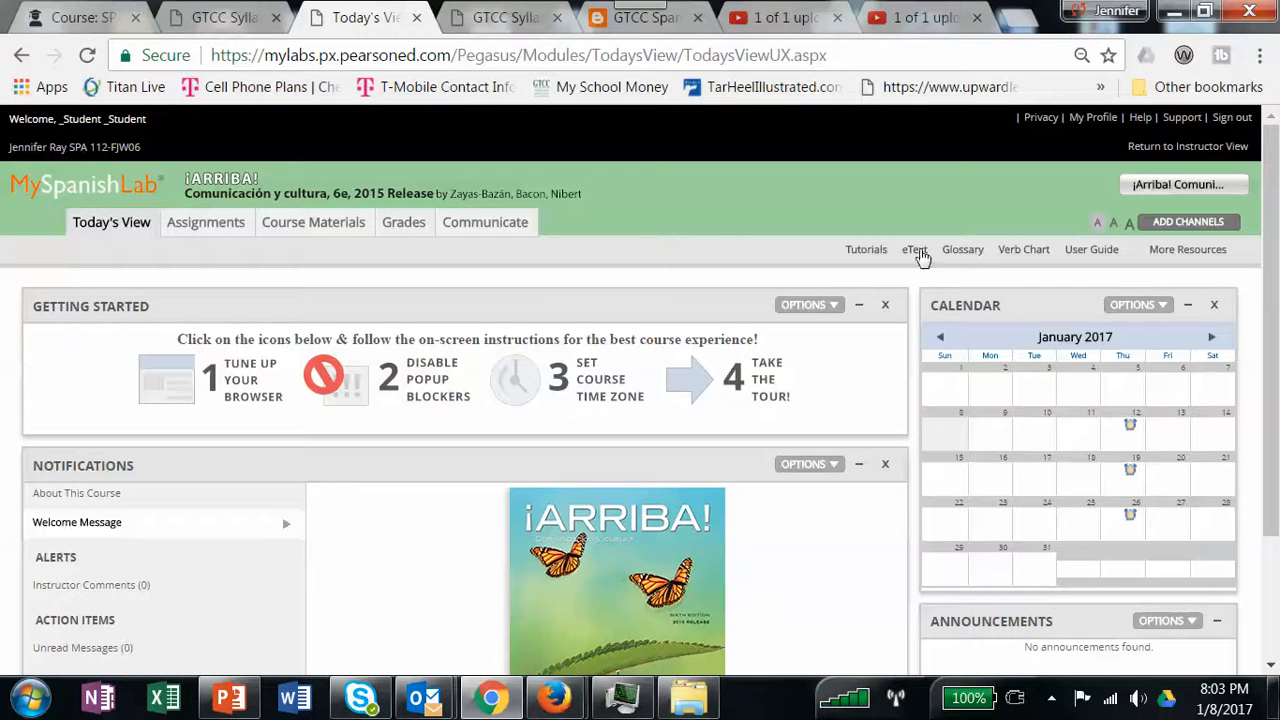
pyautogui.click(912, 248)
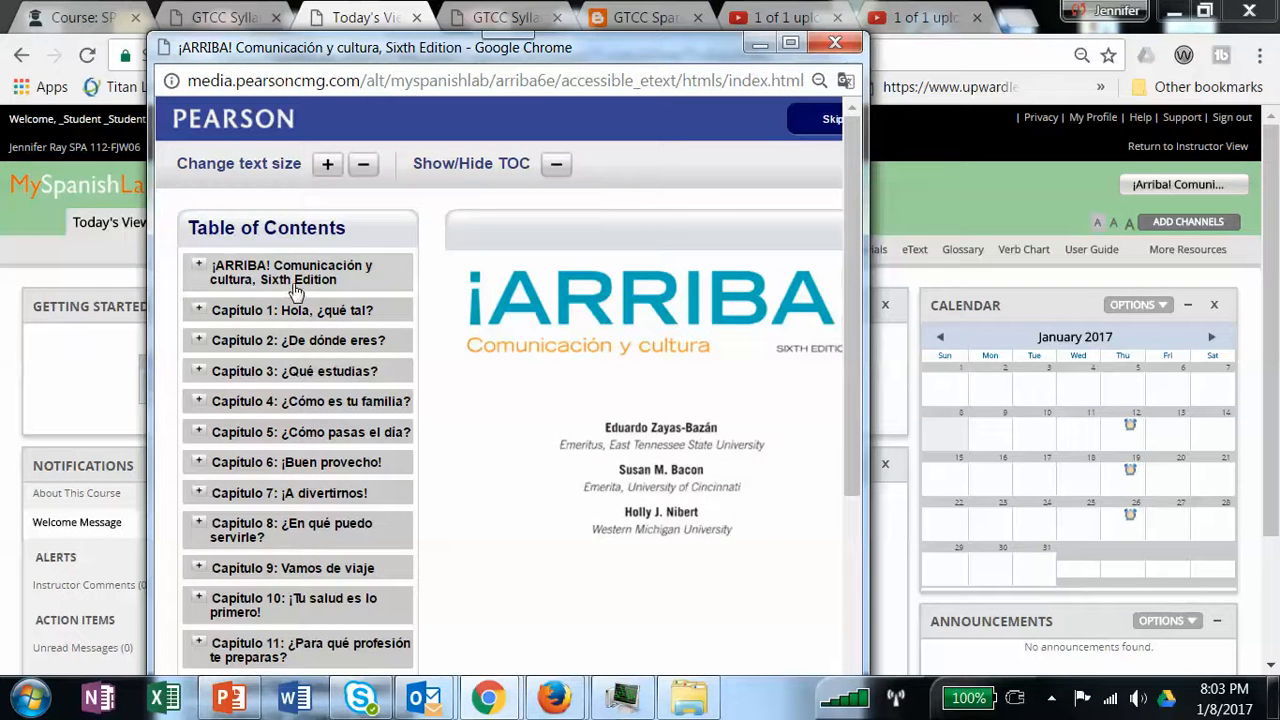
pyautogui.click(292, 310)
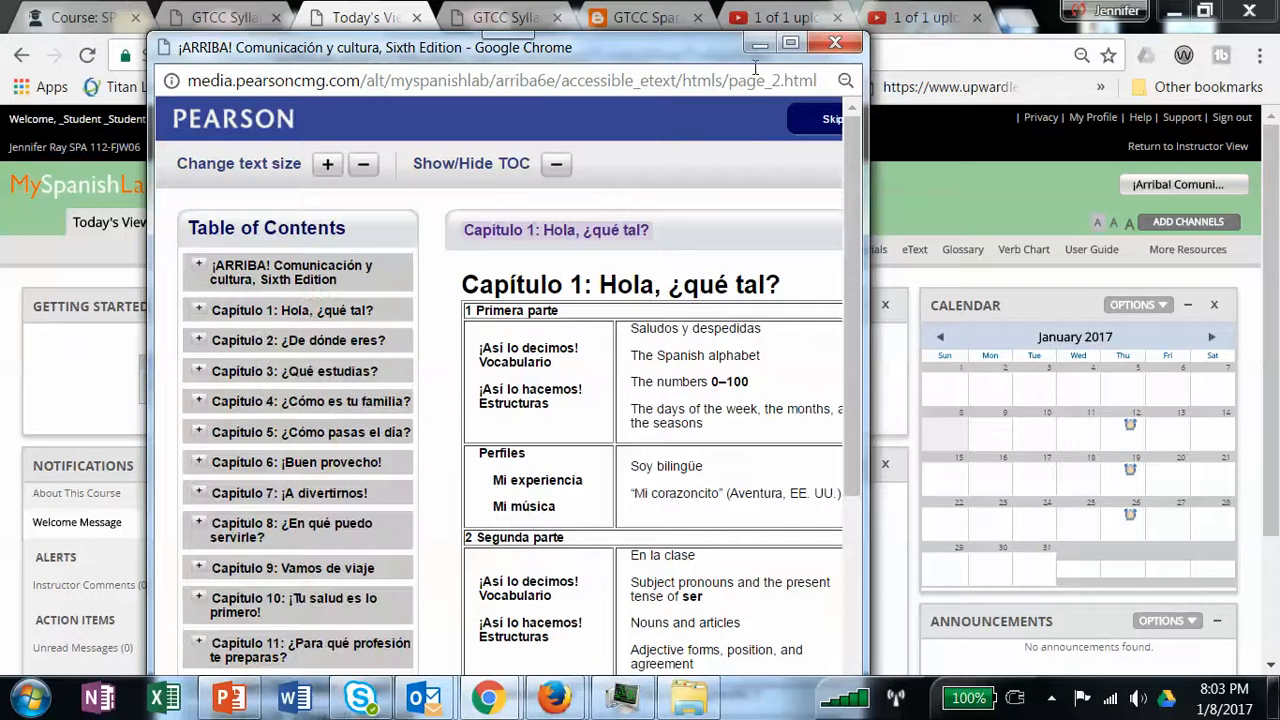
pyautogui.click(836, 42)
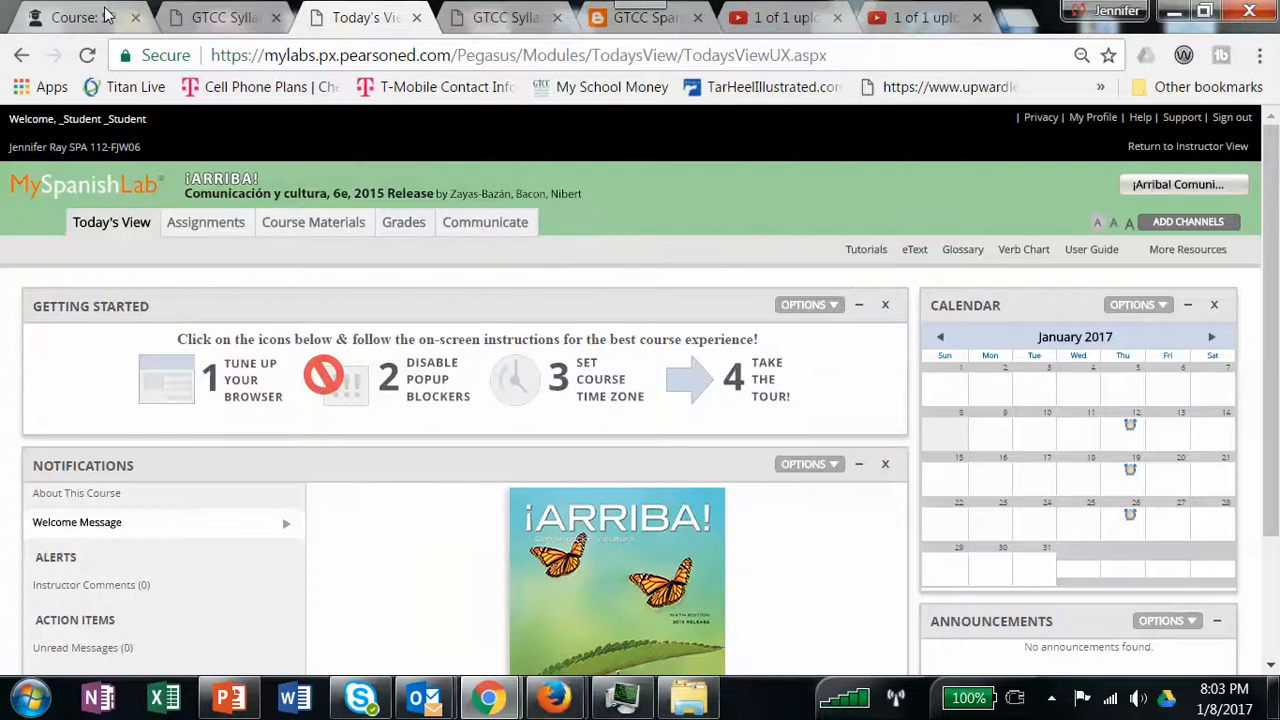
# - Return to the SPA 112 Moodle page and review assignments 2, 3 and quiz 1 instructions
pyautogui.click(76, 16)
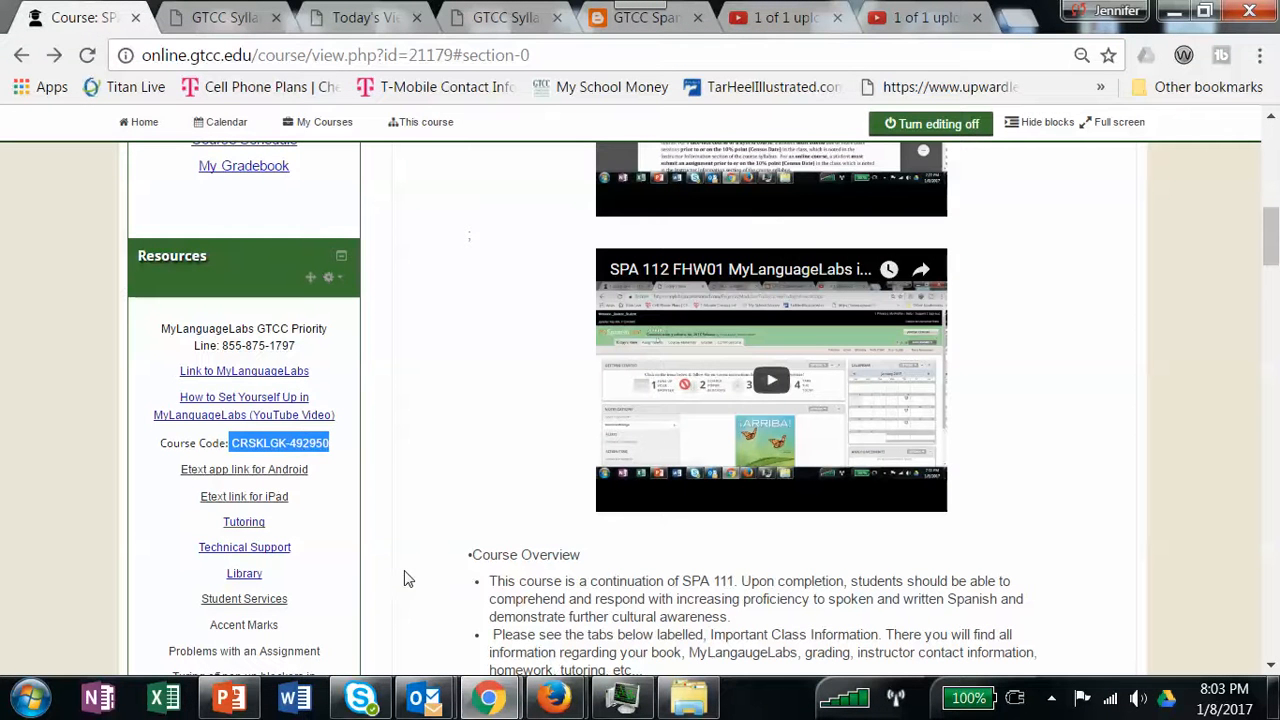
pyautogui.moveTo(244, 468)
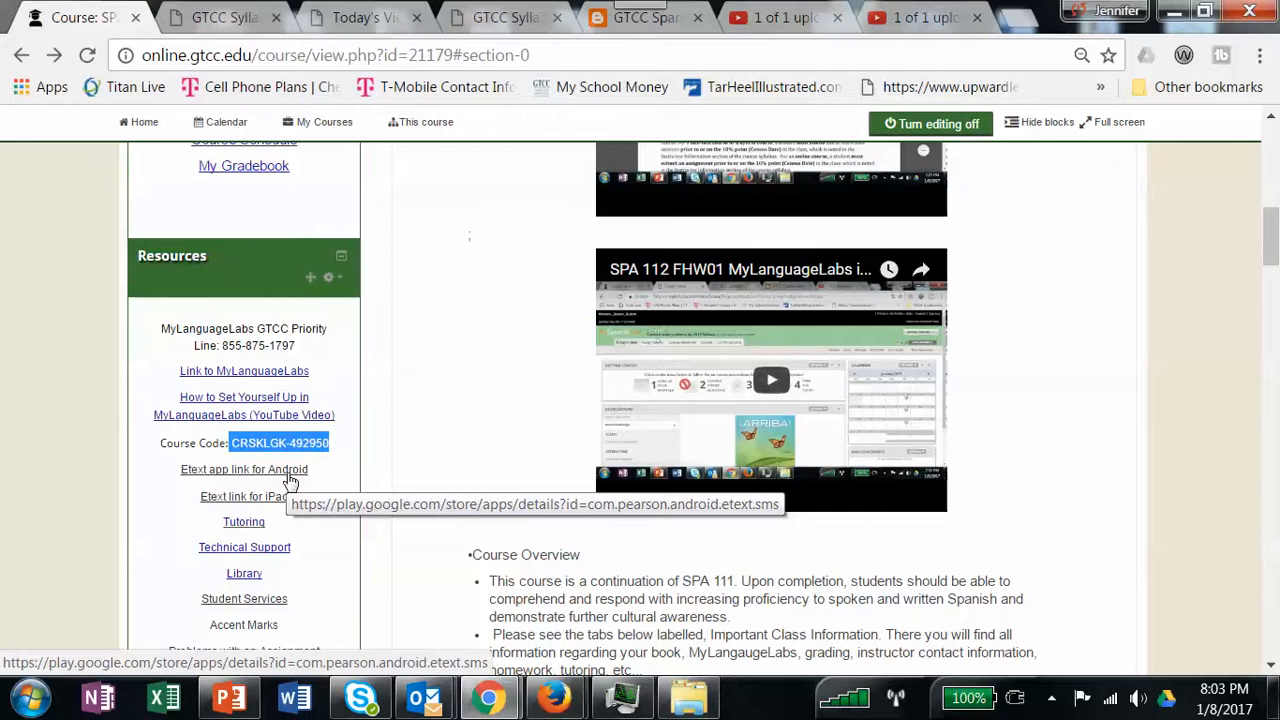
pyautogui.moveTo(284, 496)
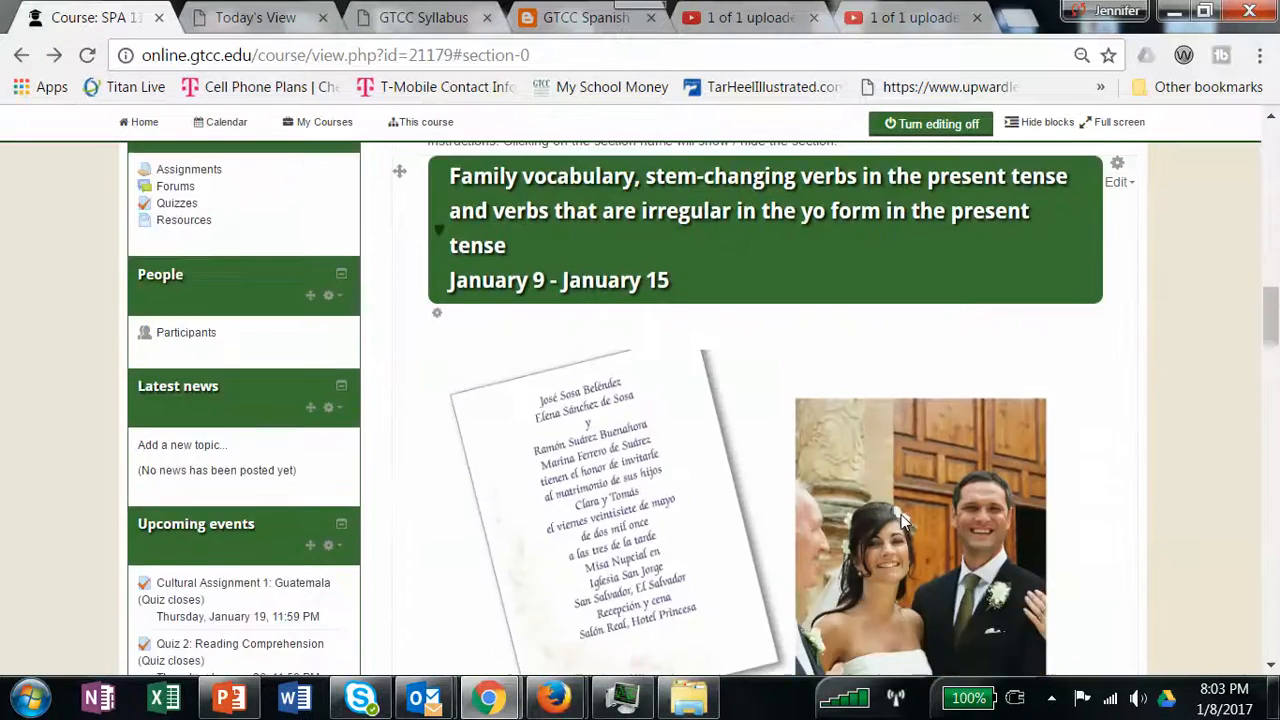
pyautogui.scroll(-3)
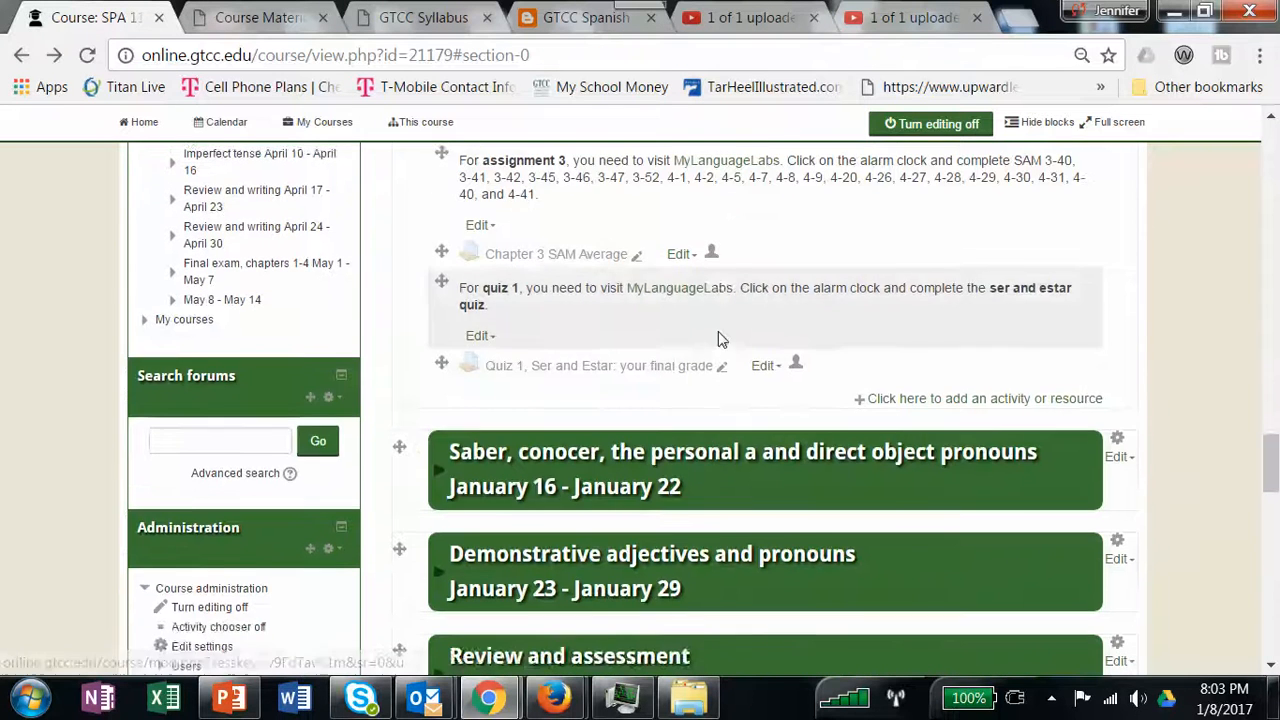
pyautogui.scroll(-3)
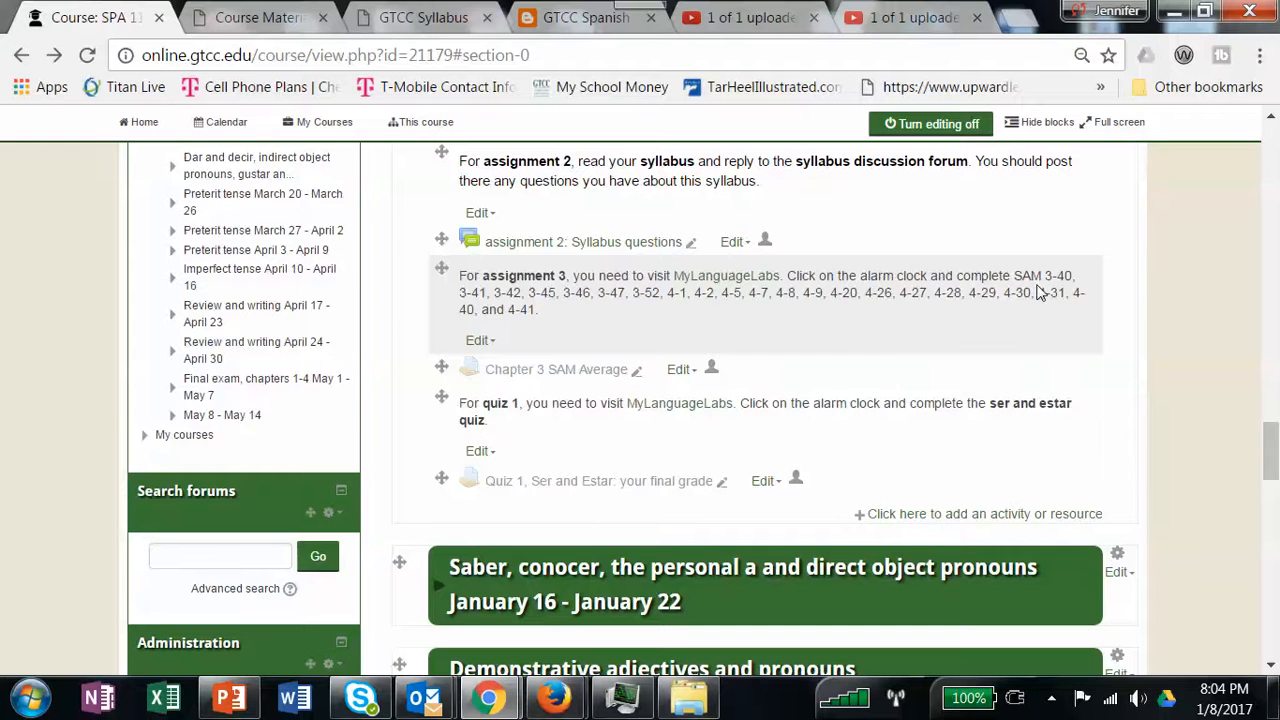
# - Bring up the assignments Course Calendar and scroll through items due Thursday, January 12, 2017
pyautogui.click(256, 18)
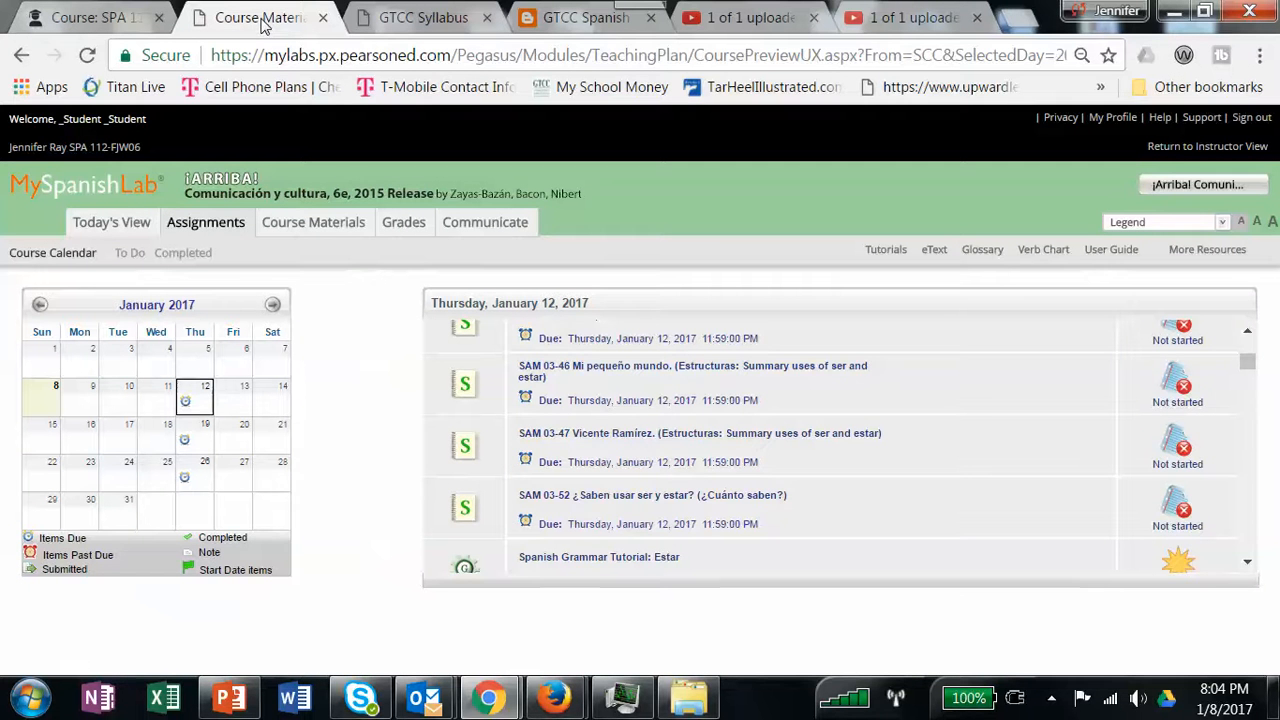
pyautogui.scroll(-3)
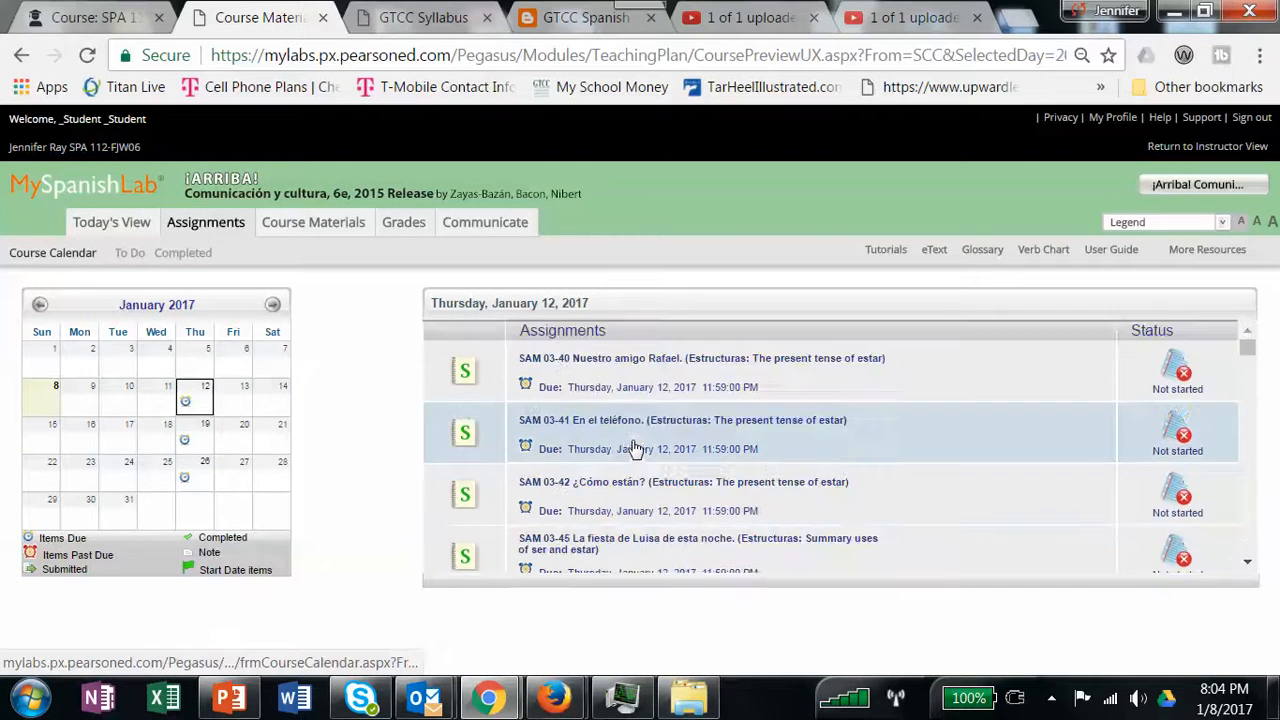
pyautogui.scroll(-3)
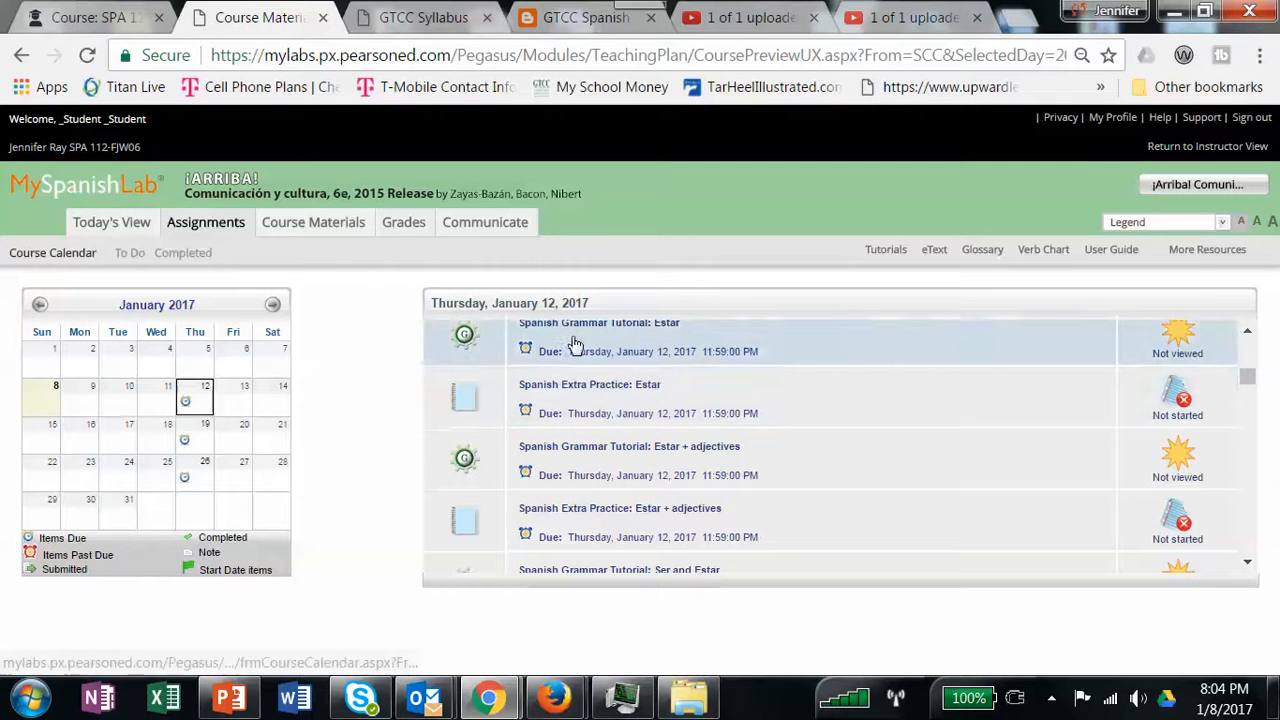
pyautogui.scroll(-3)
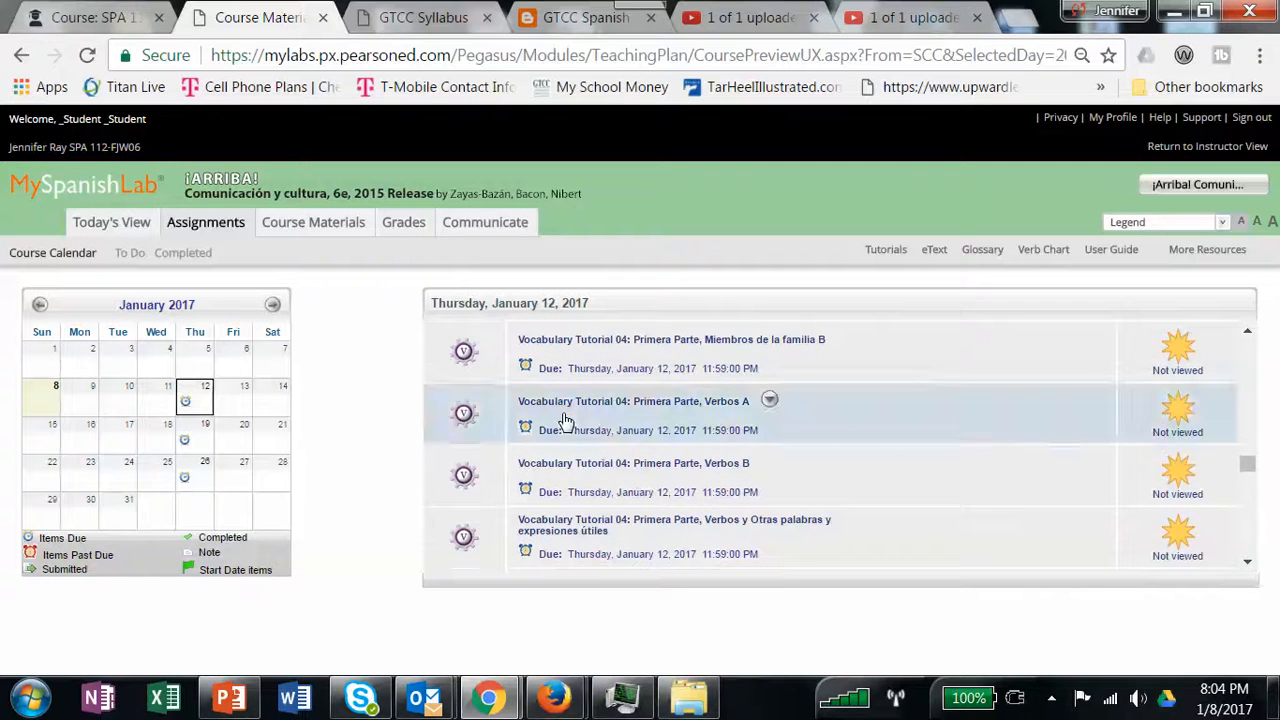
pyautogui.scroll(-3)
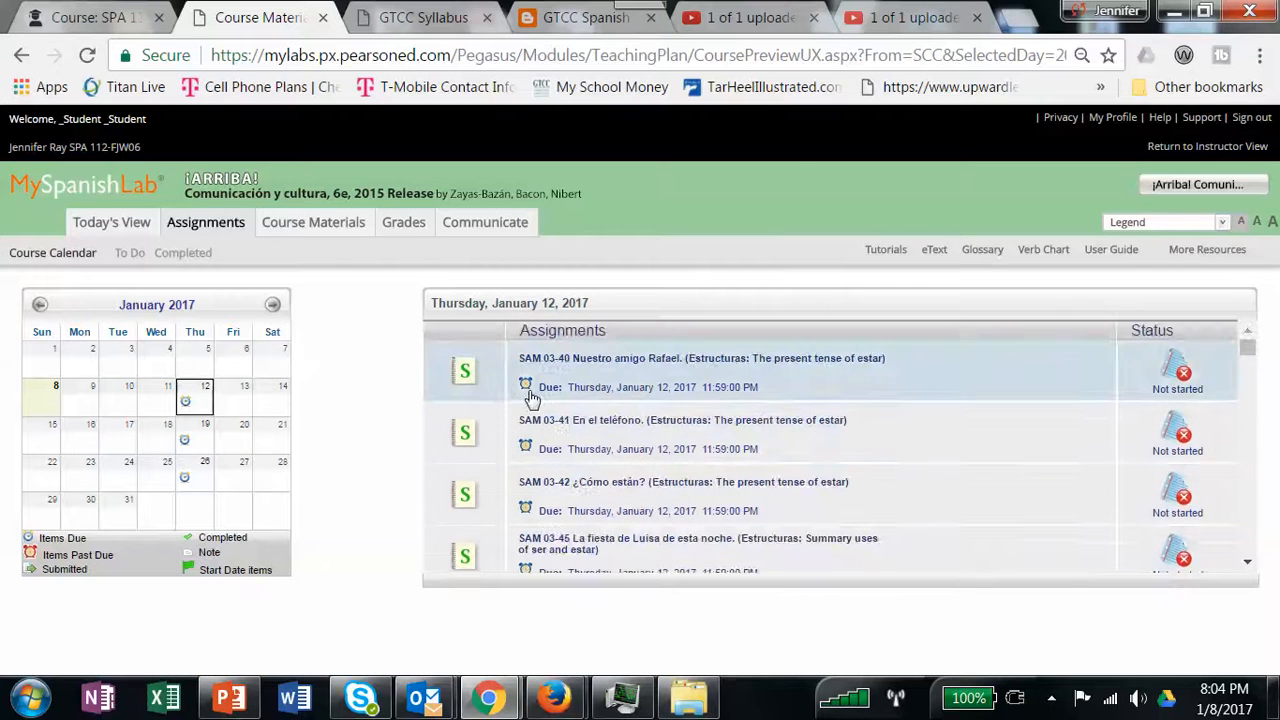
pyautogui.moveTo(500, 486)
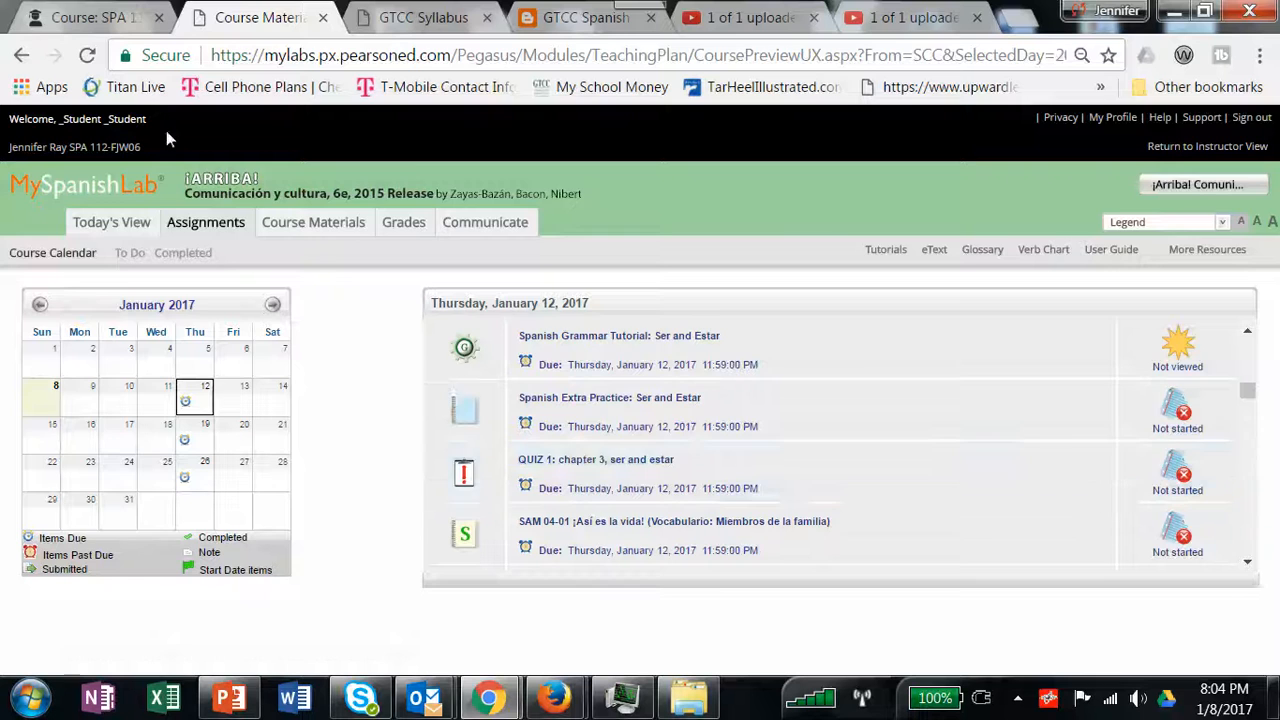
# - Review the rest of the January 12 due list, then return to Today's View
pyautogui.click(258, 16)
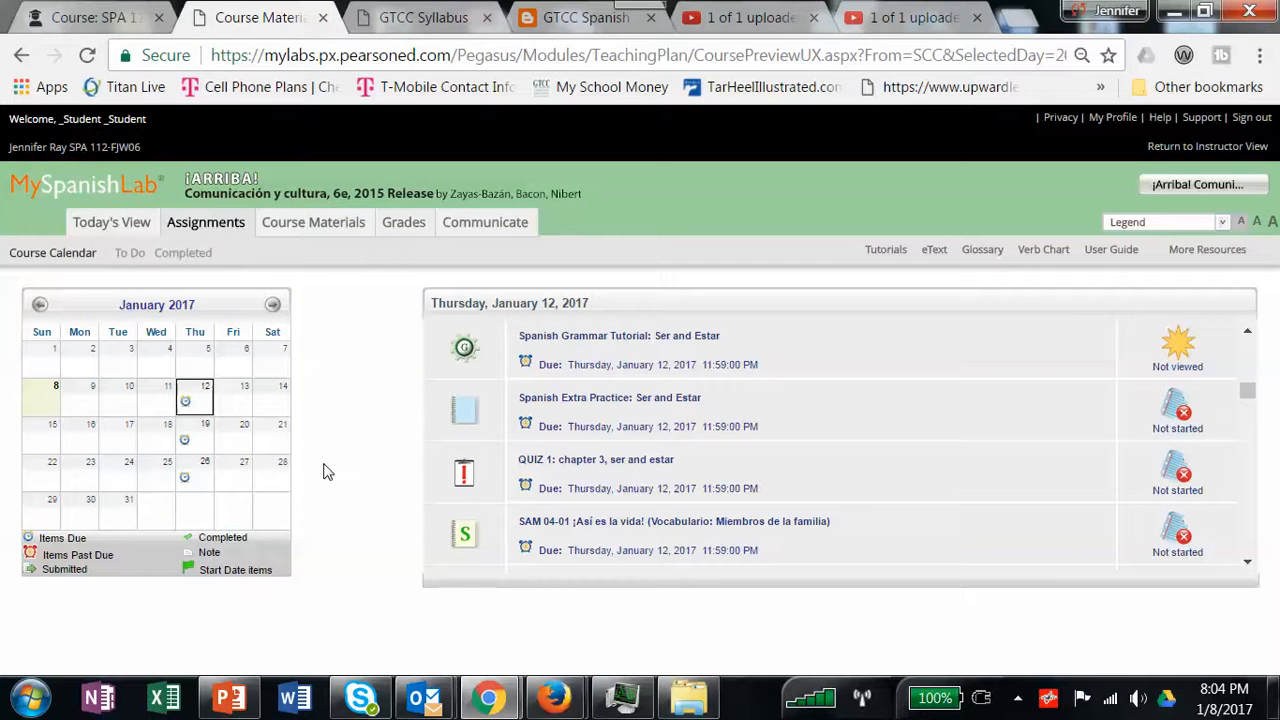
pyautogui.moveTo(540, 448)
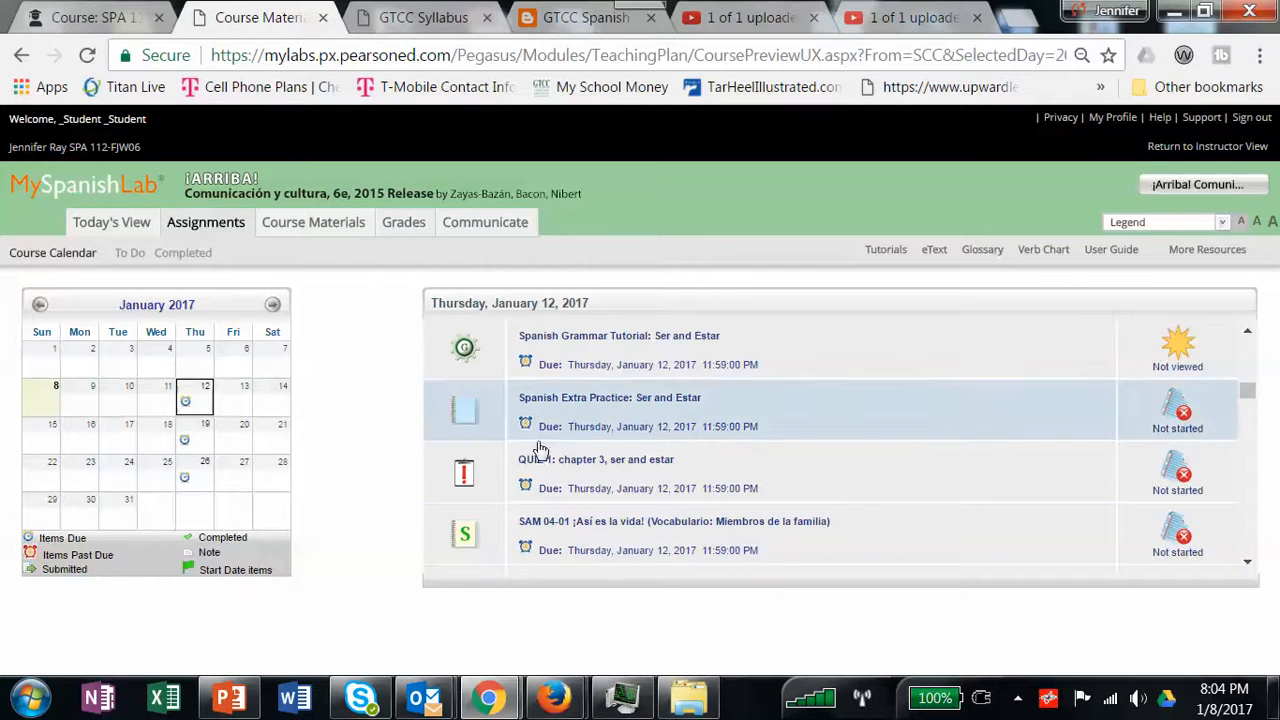
pyautogui.scroll(-3)
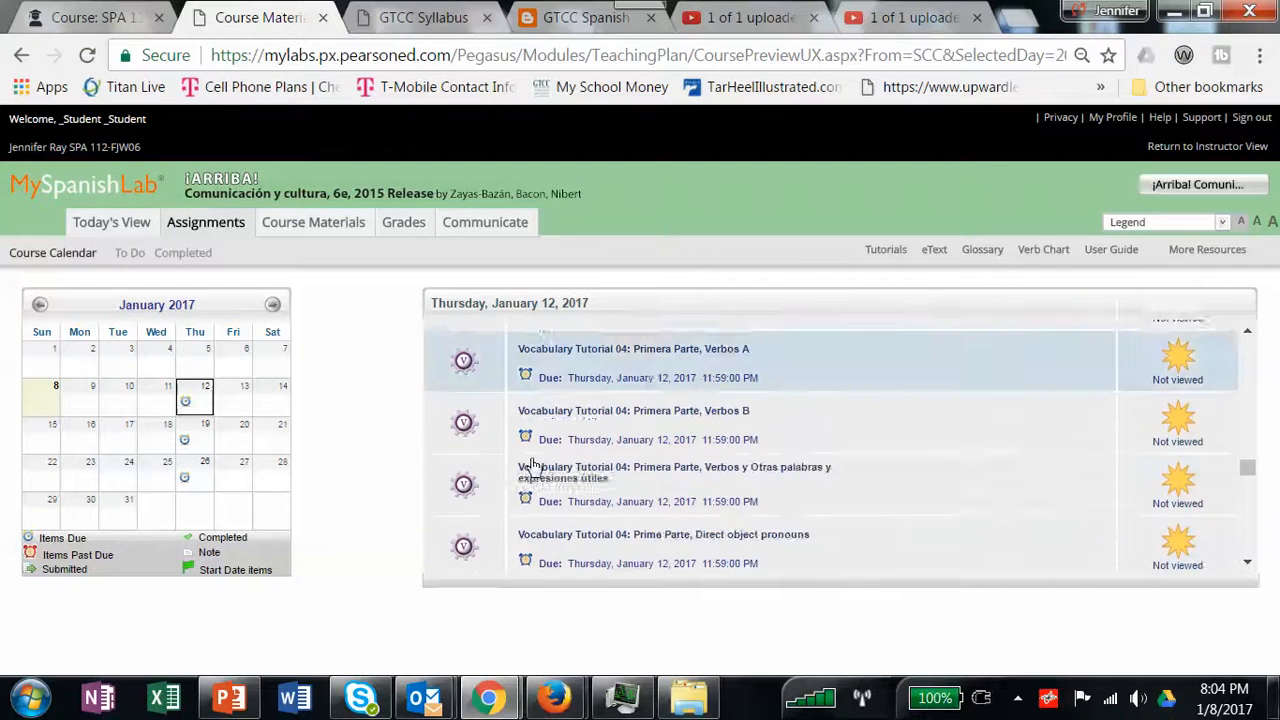
pyautogui.scroll(3)
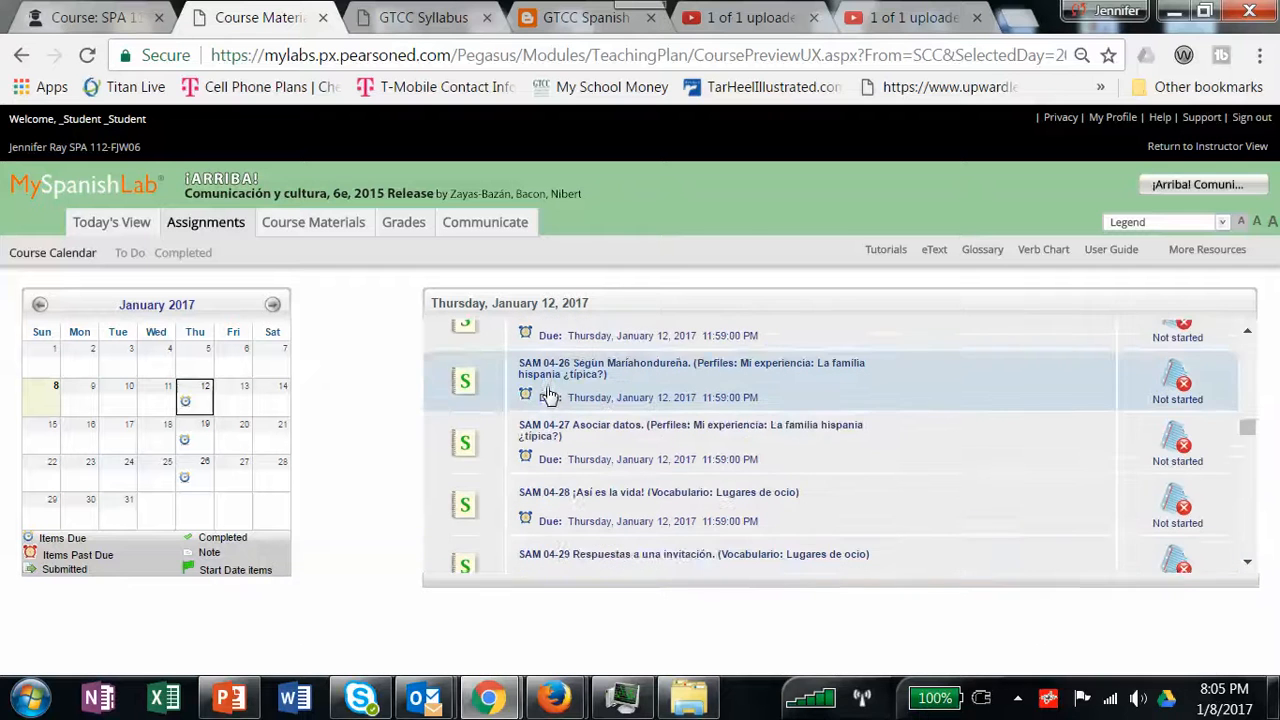
pyautogui.scroll(-3)
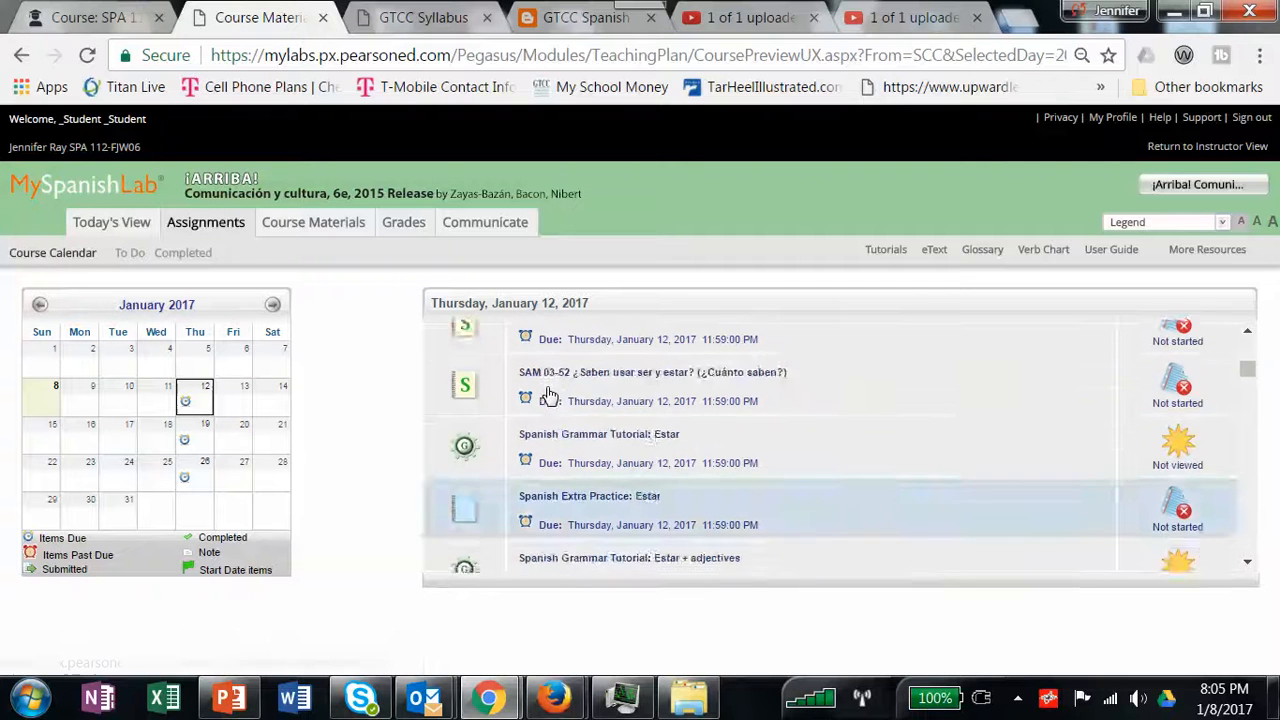
pyautogui.scroll(-3)
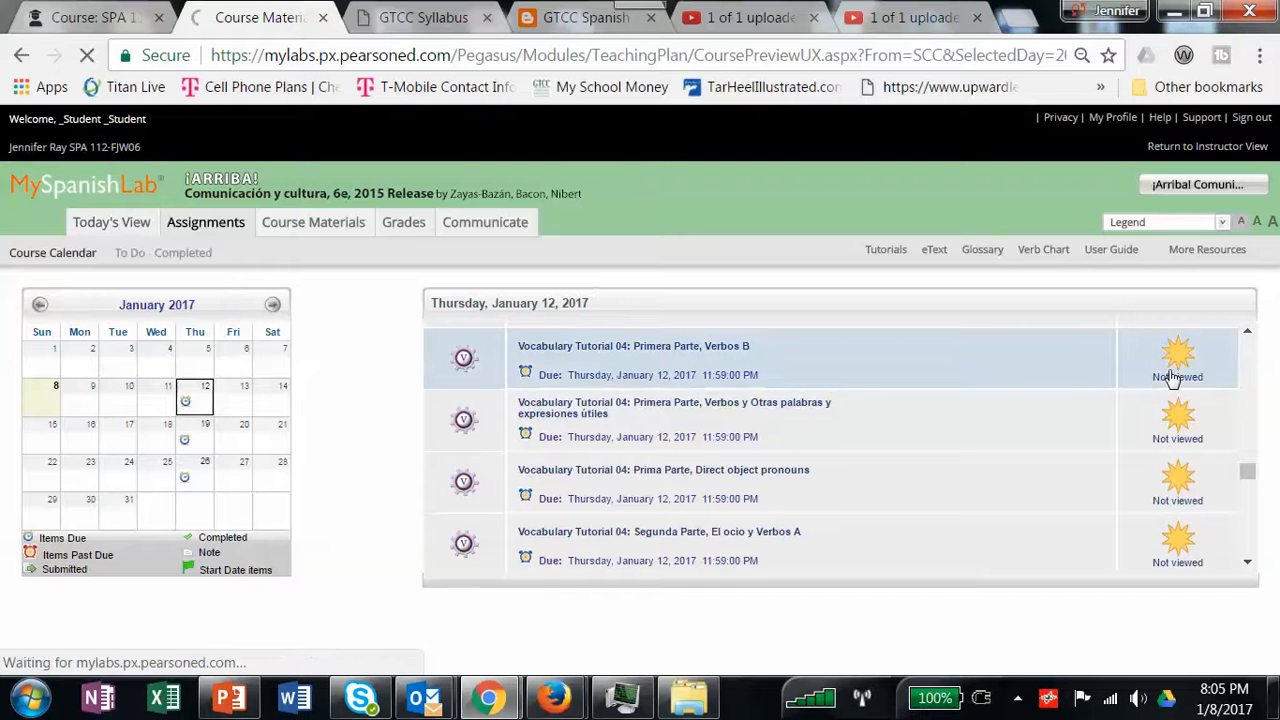
pyautogui.click(112, 222)
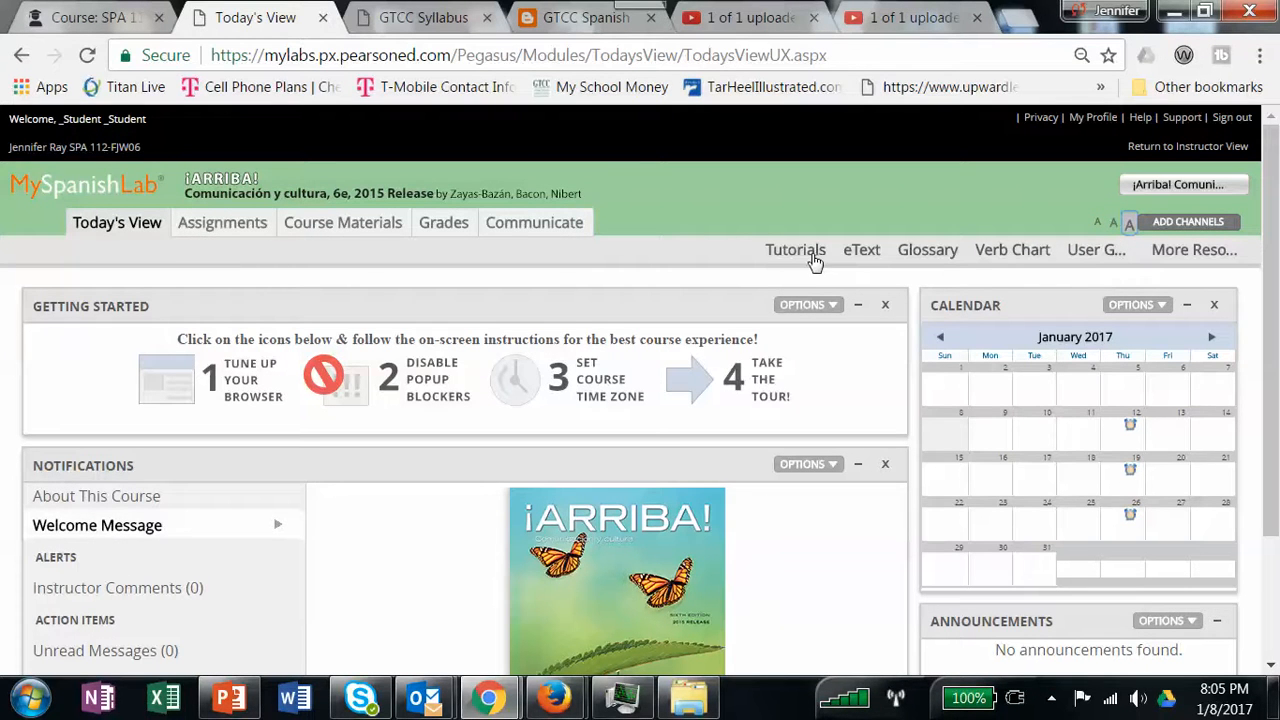
pyautogui.moveTo(796, 250)
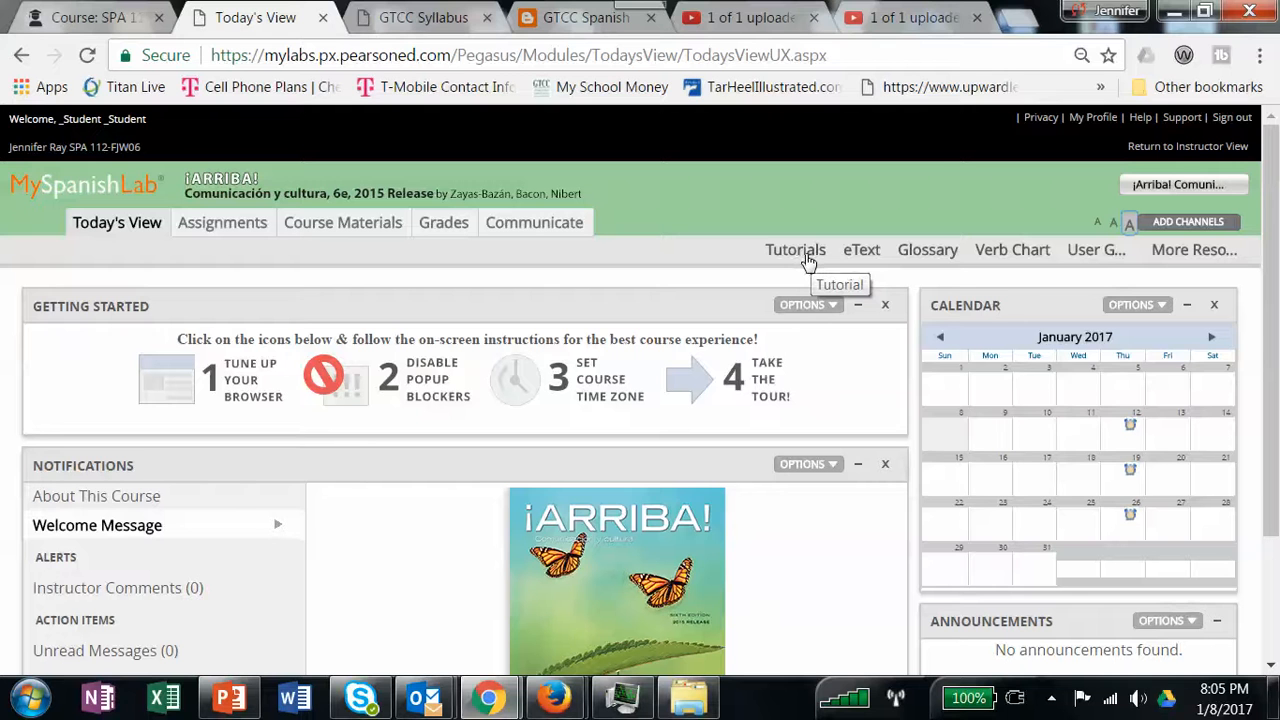
pyautogui.moveTo(862, 248)
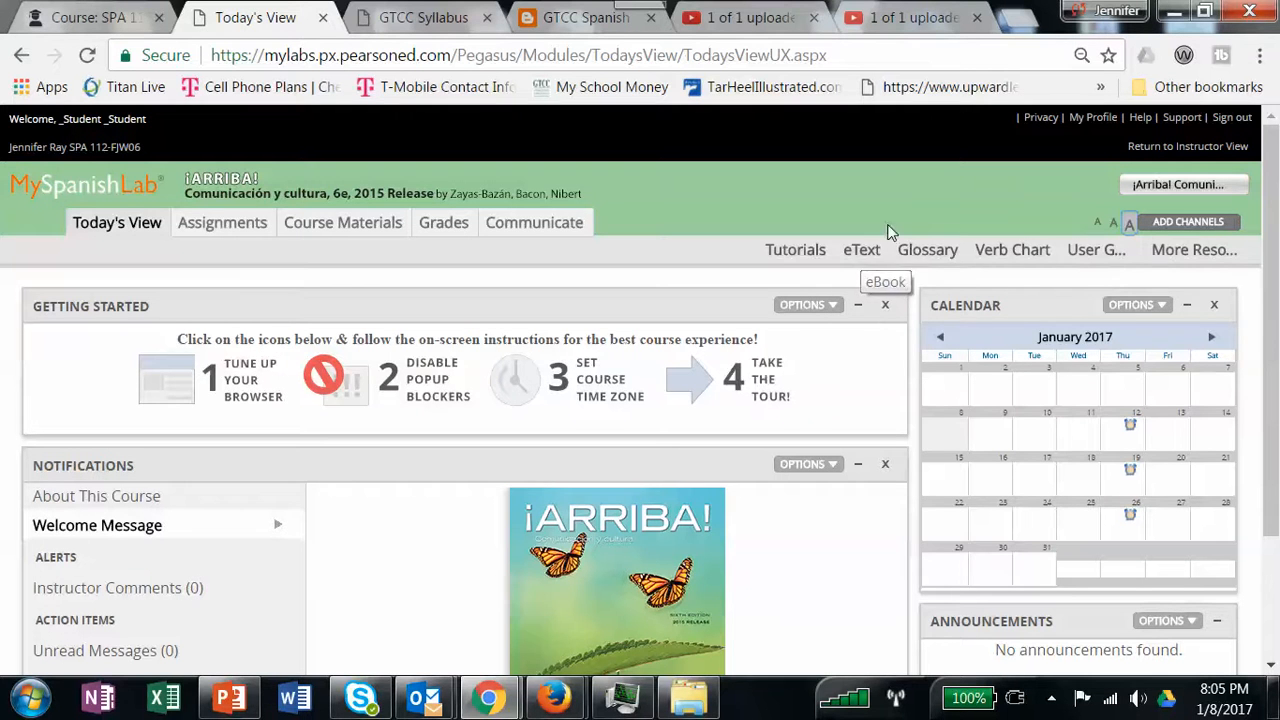
# - Open the Spanish–English glossary listing words starting with A
pyautogui.click(928, 248)
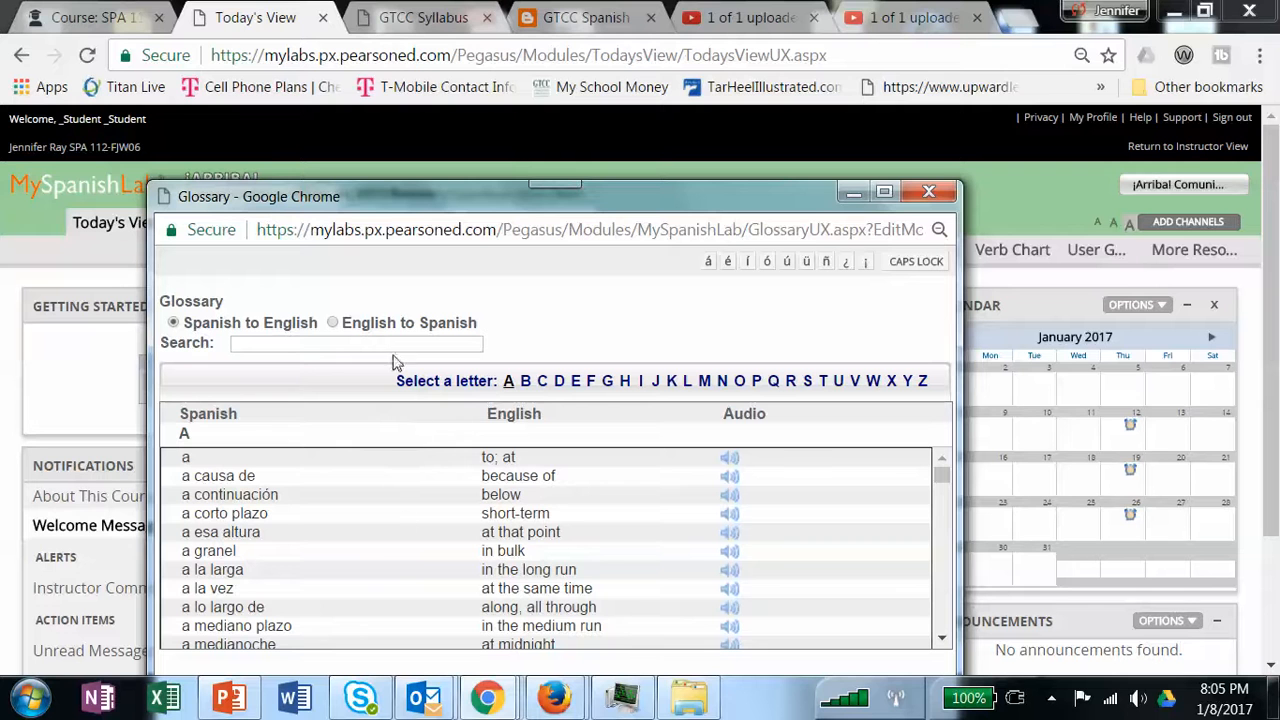
# - Scroll the glossary before switching to the Verb Chart of infinitives
pyautogui.scroll(-3)
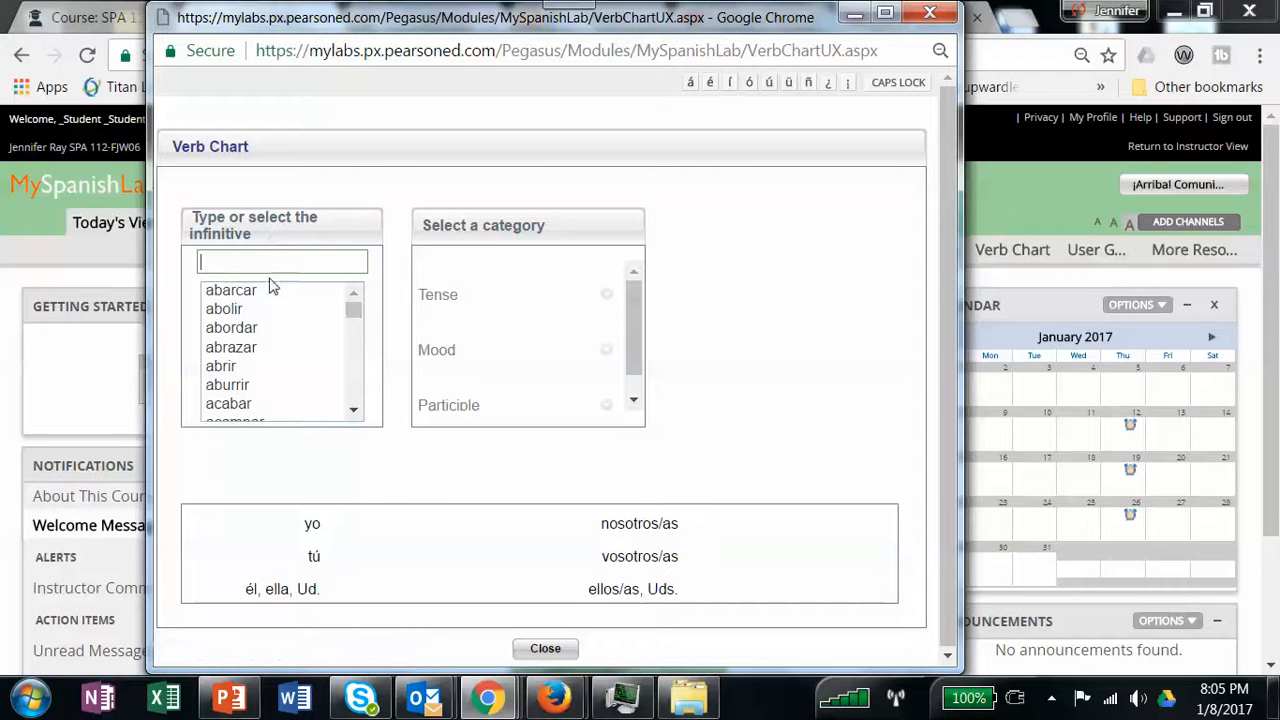
# - Select abarcar and view its present indicative, preterit and imperfect forms
pyautogui.click(232, 290)
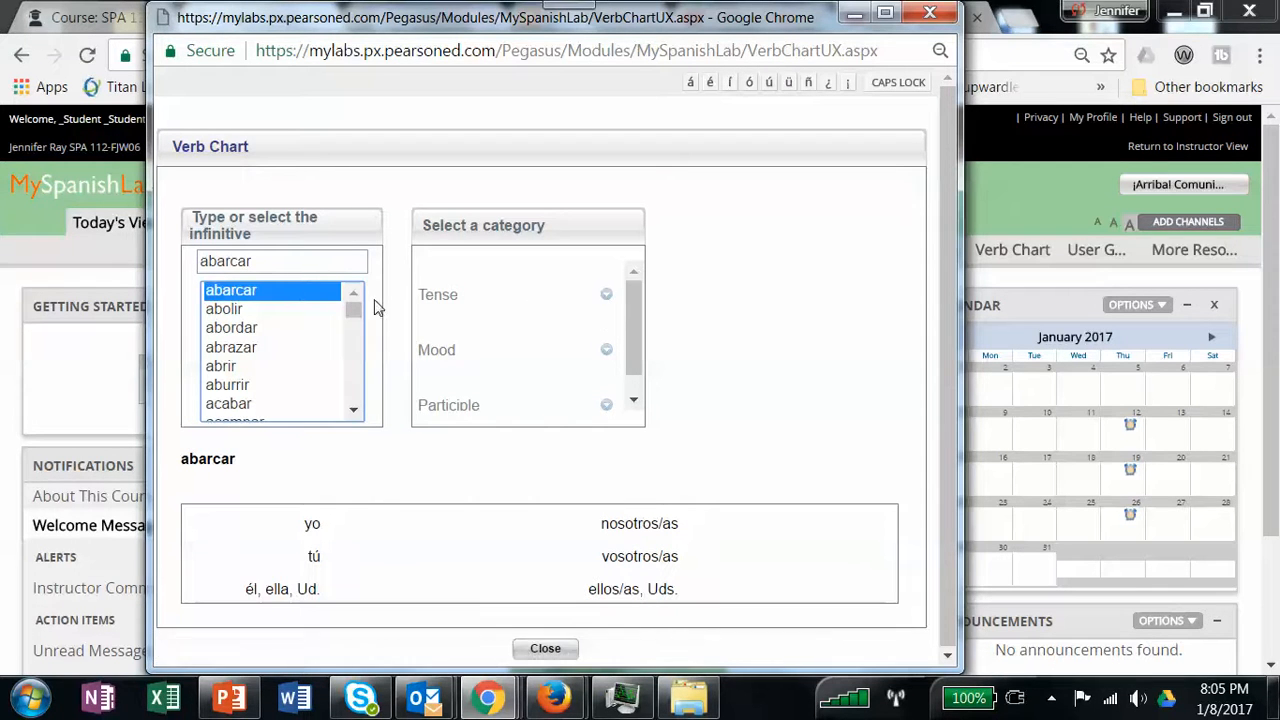
pyautogui.click(604, 294)
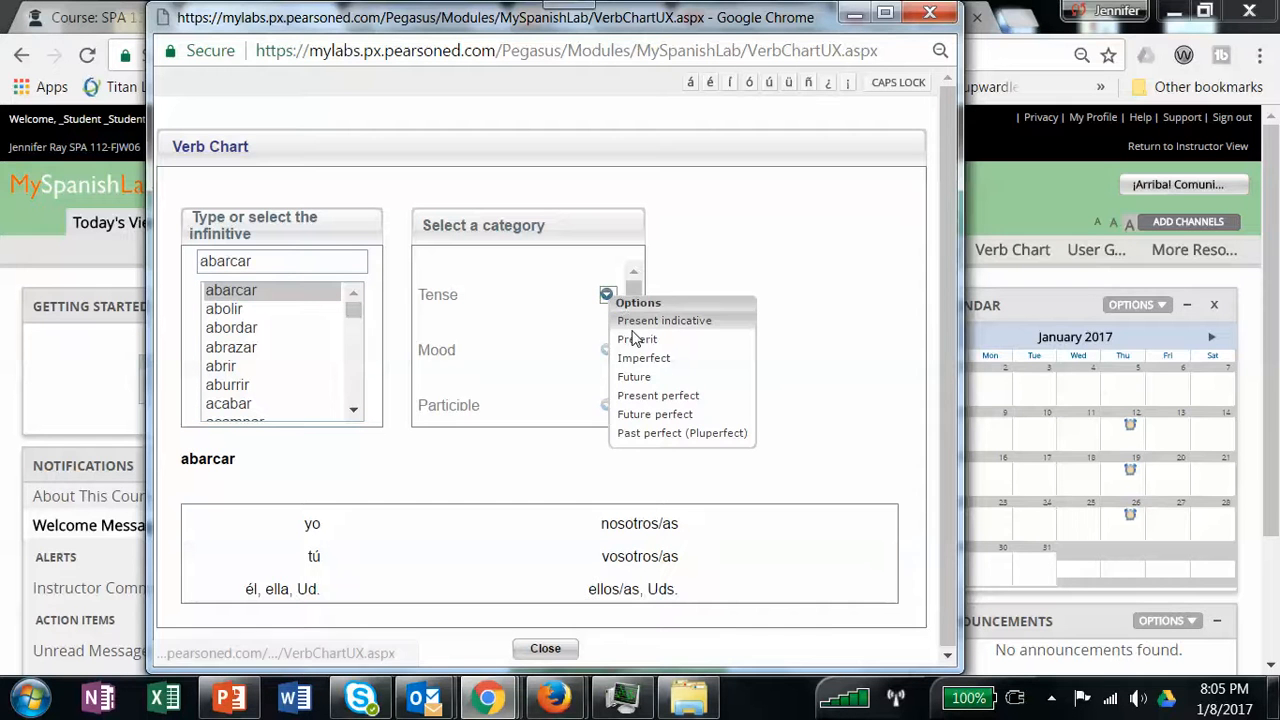
pyautogui.click(664, 320)
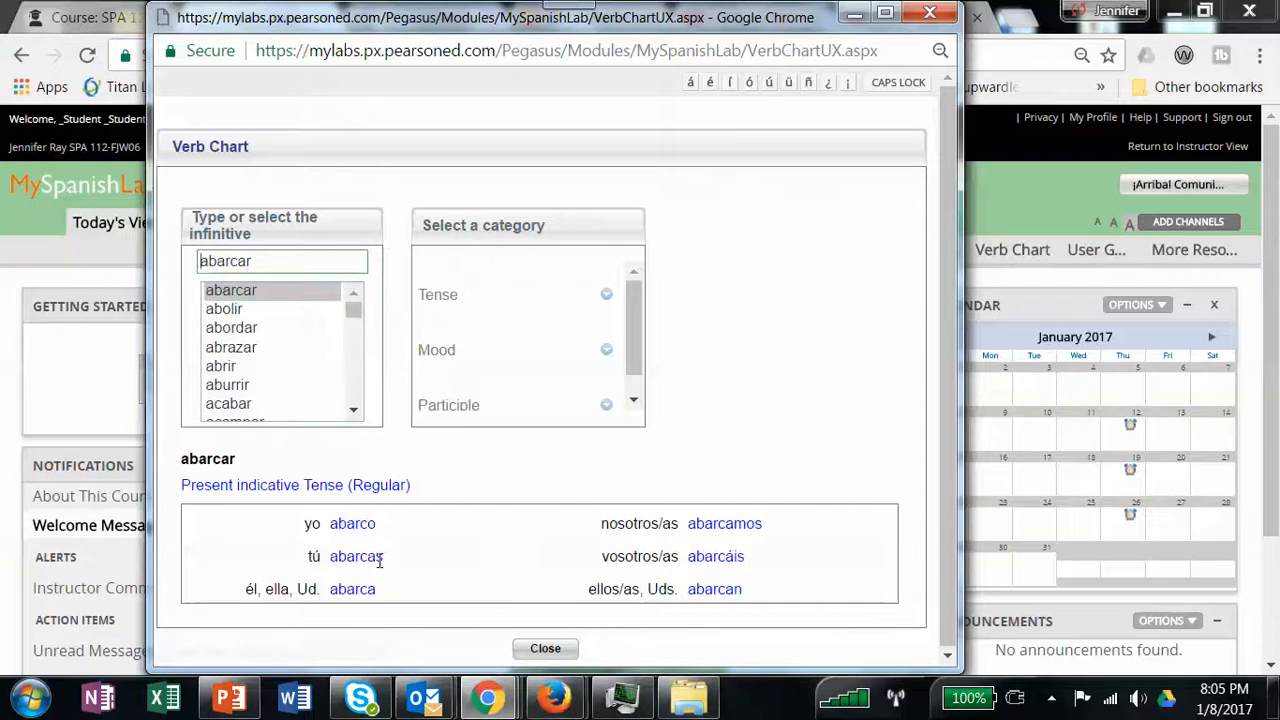
pyautogui.click(606, 294)
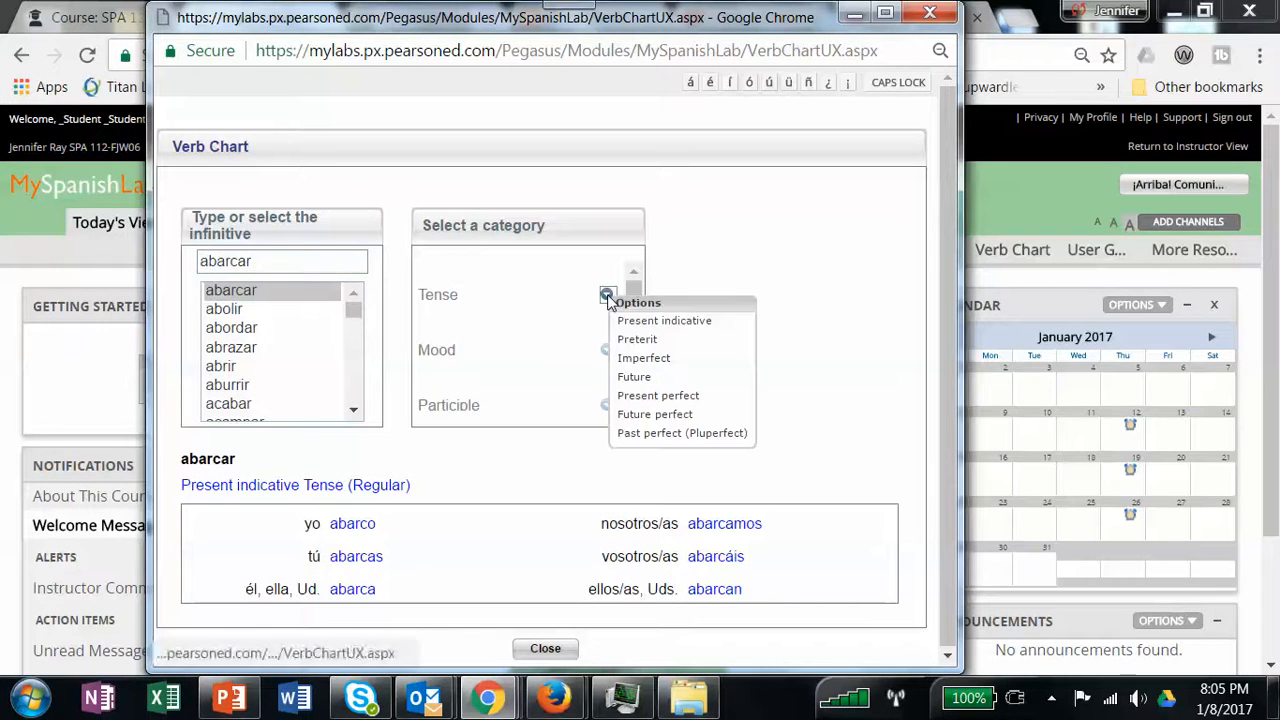
pyautogui.click(636, 340)
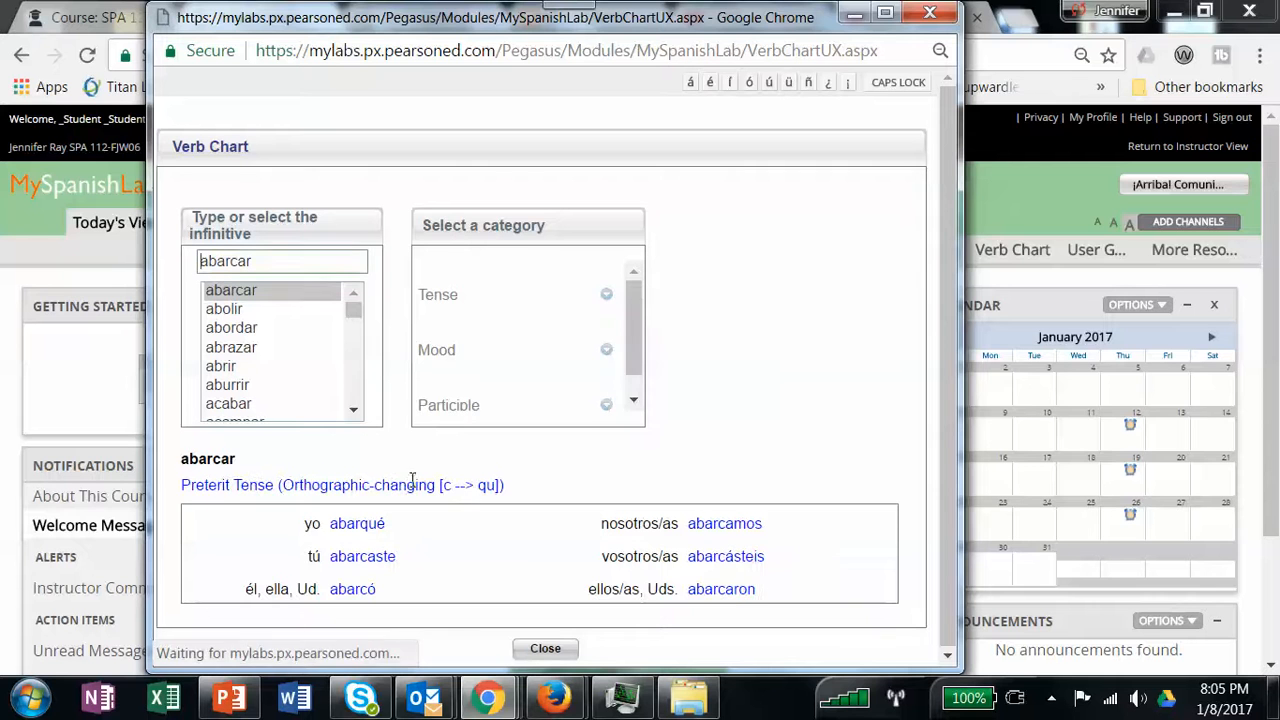
pyautogui.click(606, 294)
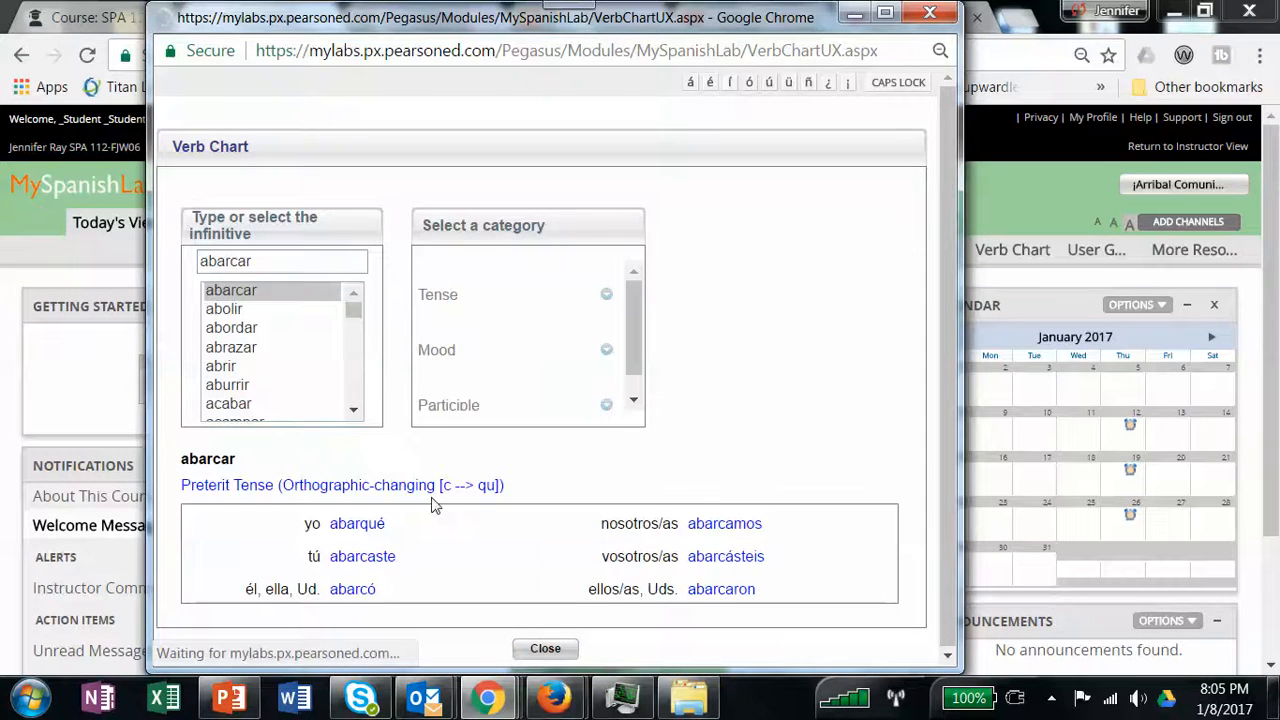
pyautogui.click(604, 294)
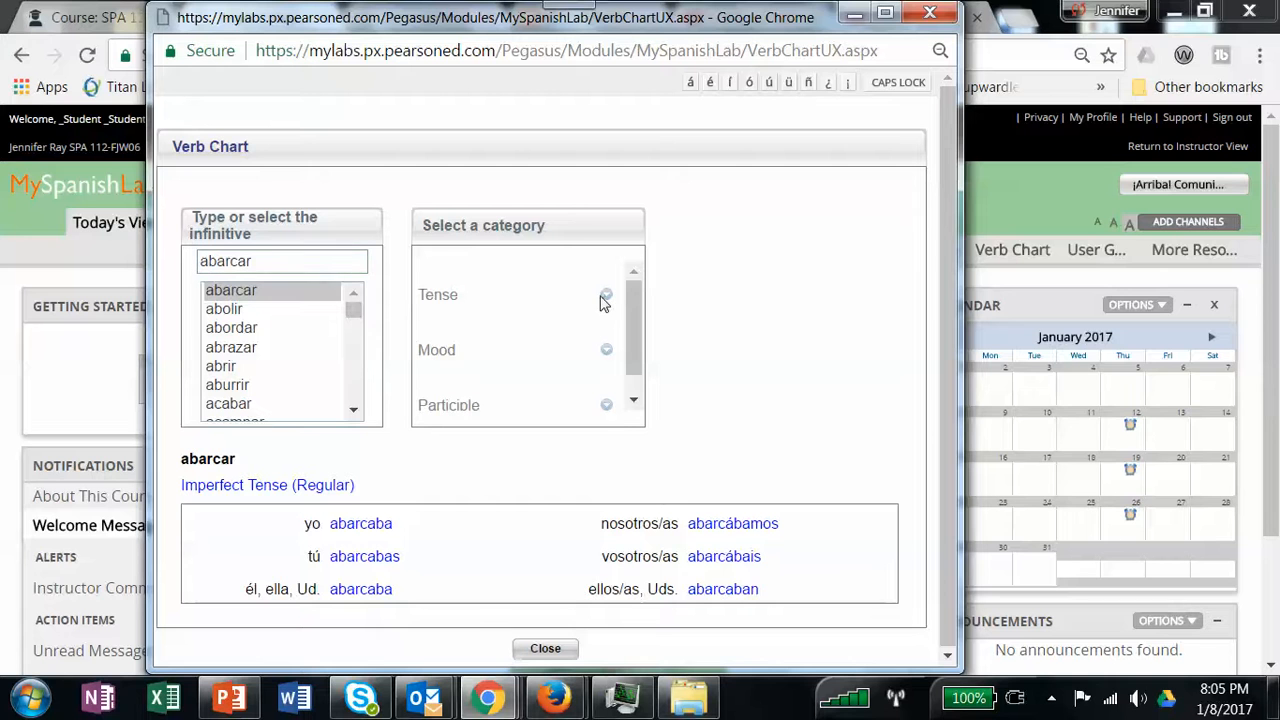
# - Show abarcar's present participle, then close the Verb Chart
pyautogui.click(606, 294)
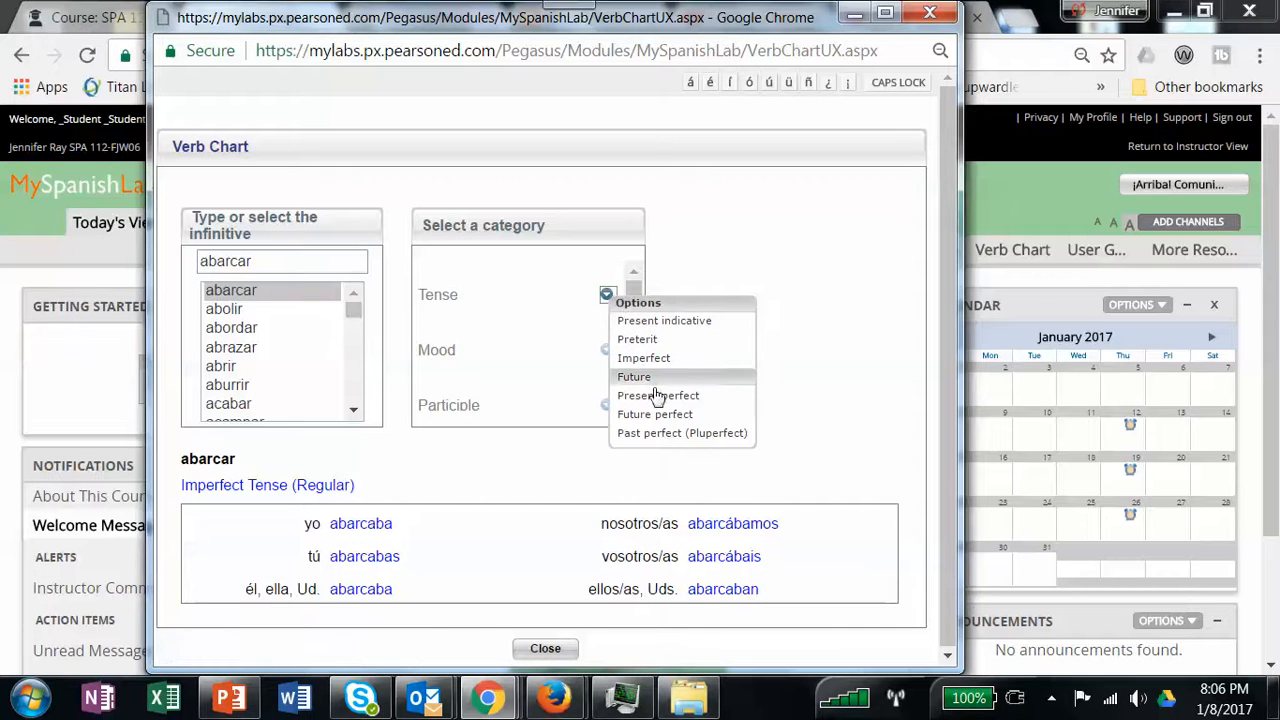
pyautogui.moveTo(520, 352)
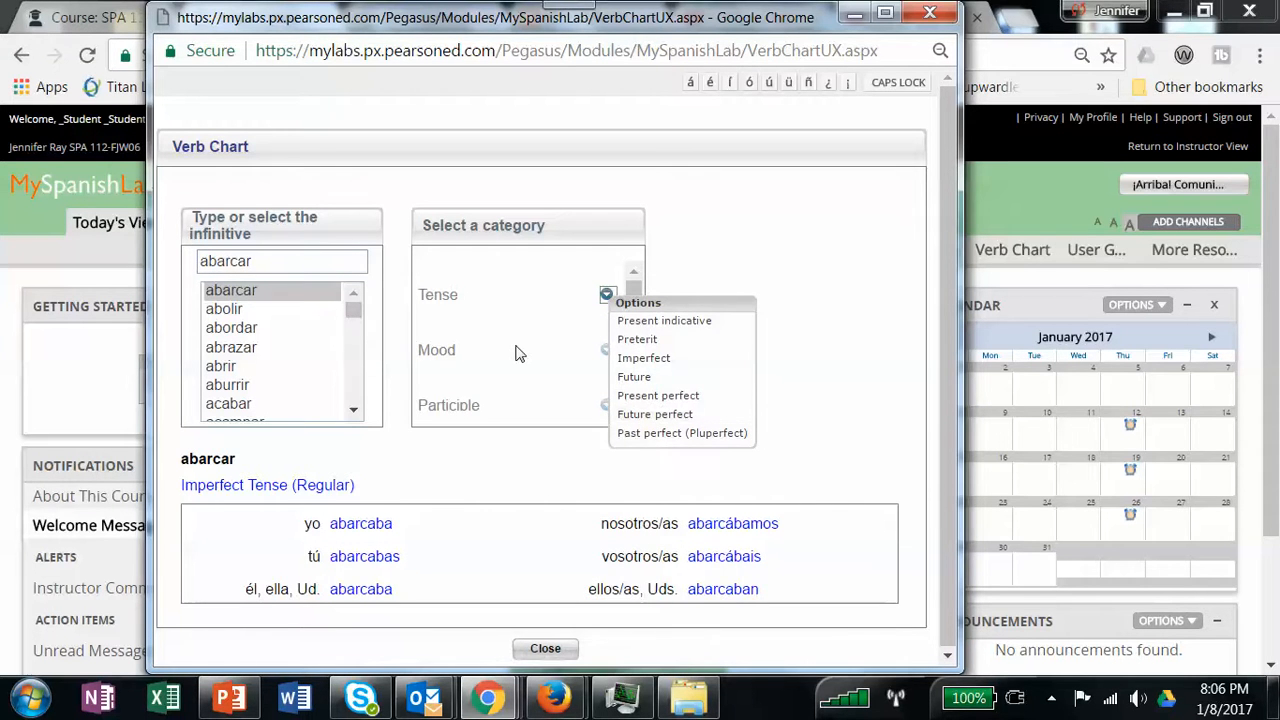
pyautogui.click(606, 404)
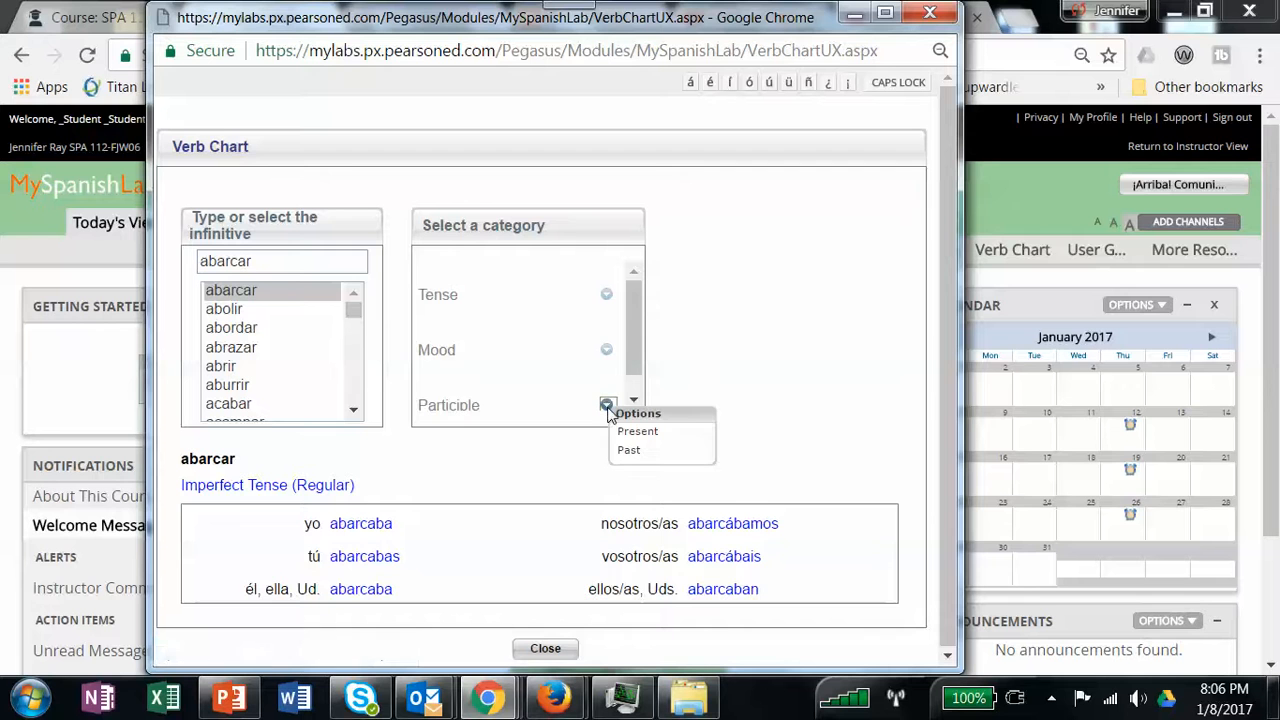
pyautogui.click(636, 432)
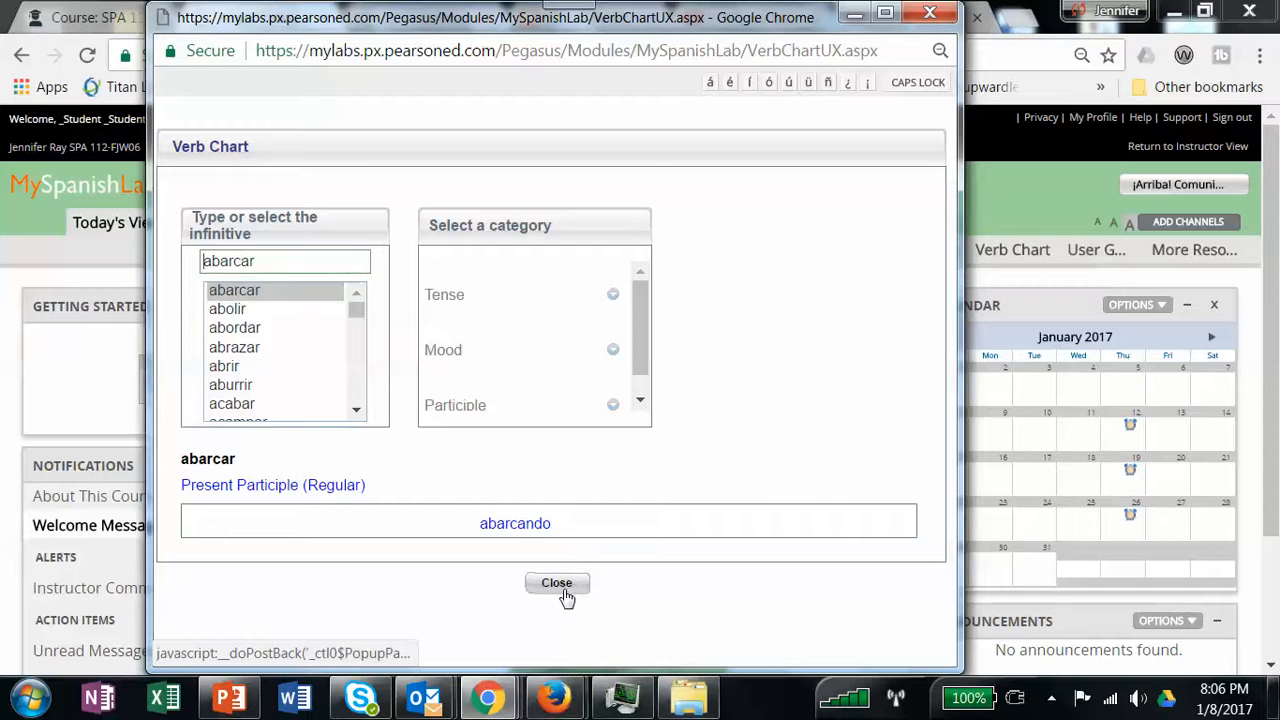
pyautogui.click(556, 584)
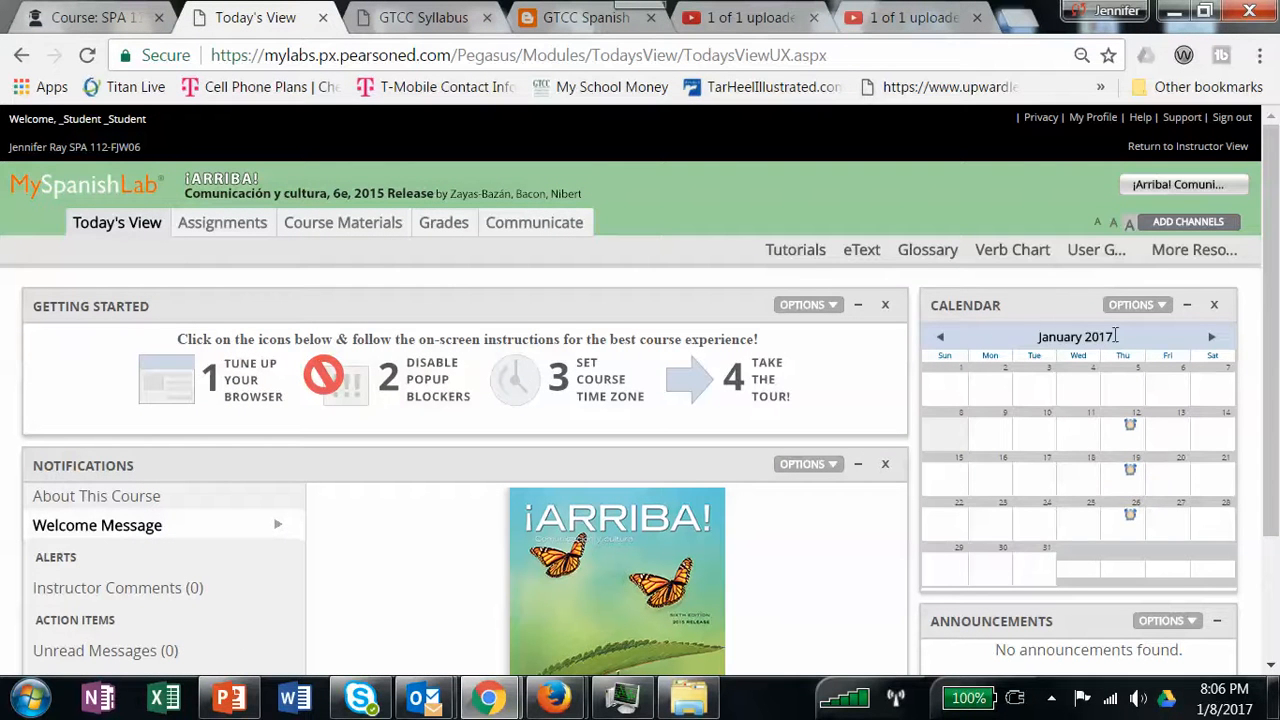
pyautogui.moveTo(1212, 336)
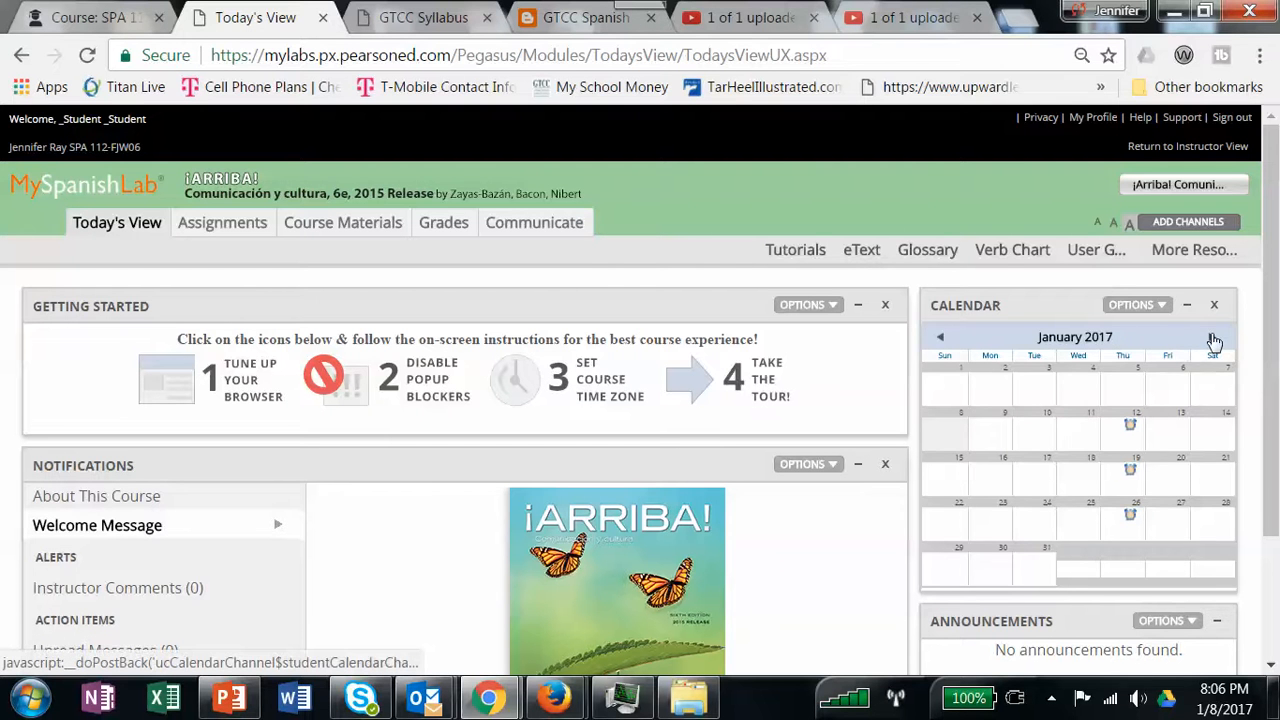
# - Advance the Today's View calendar from January through February to March 2017
pyautogui.click(1212, 336)
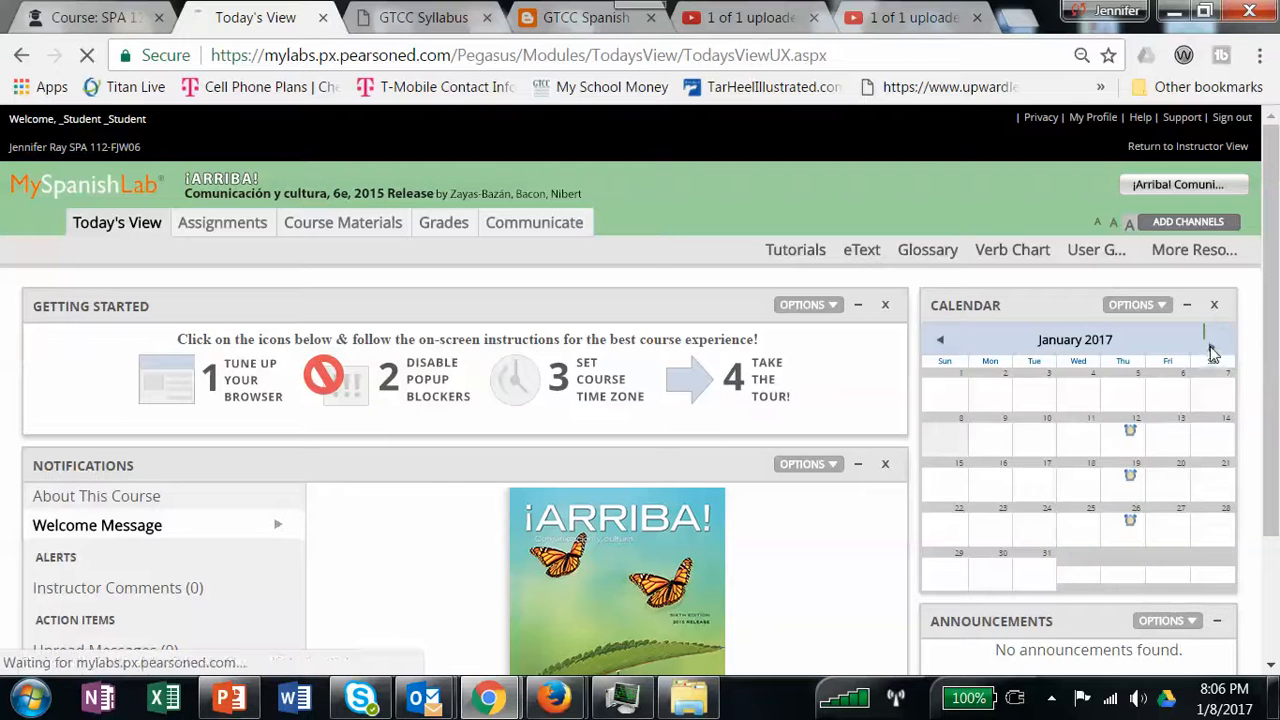
pyautogui.click(1212, 340)
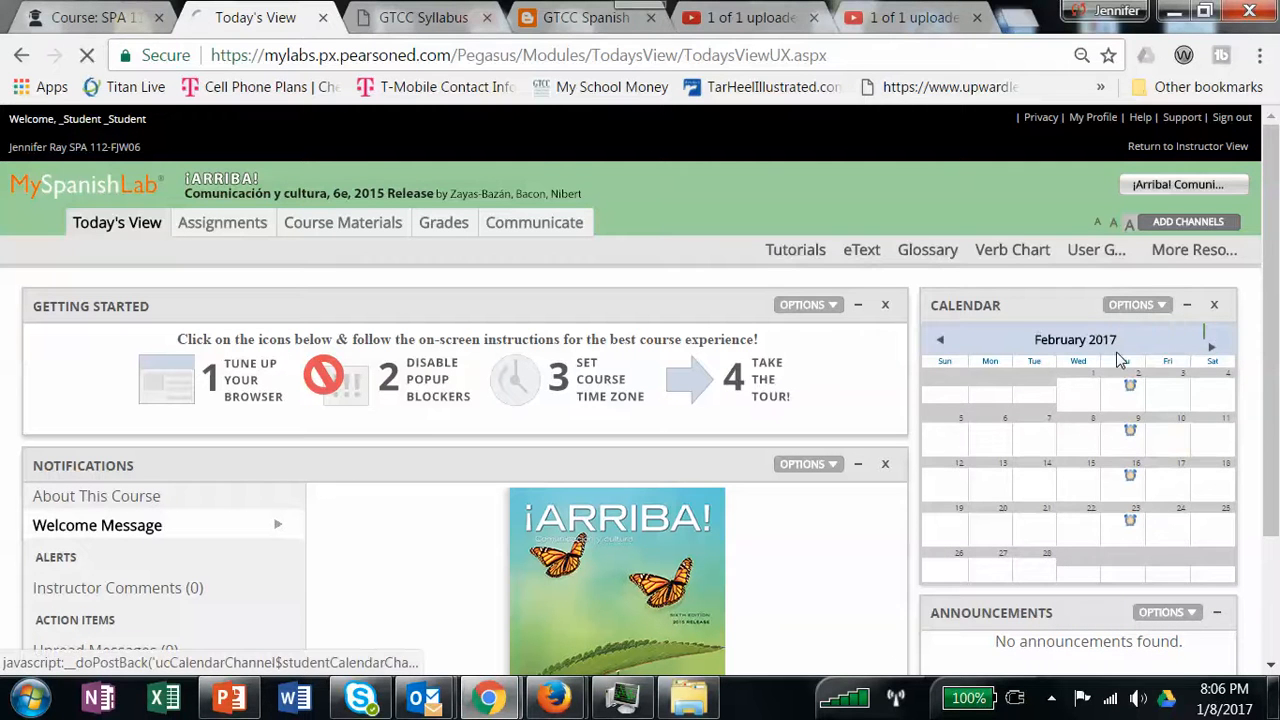
pyautogui.click(1212, 340)
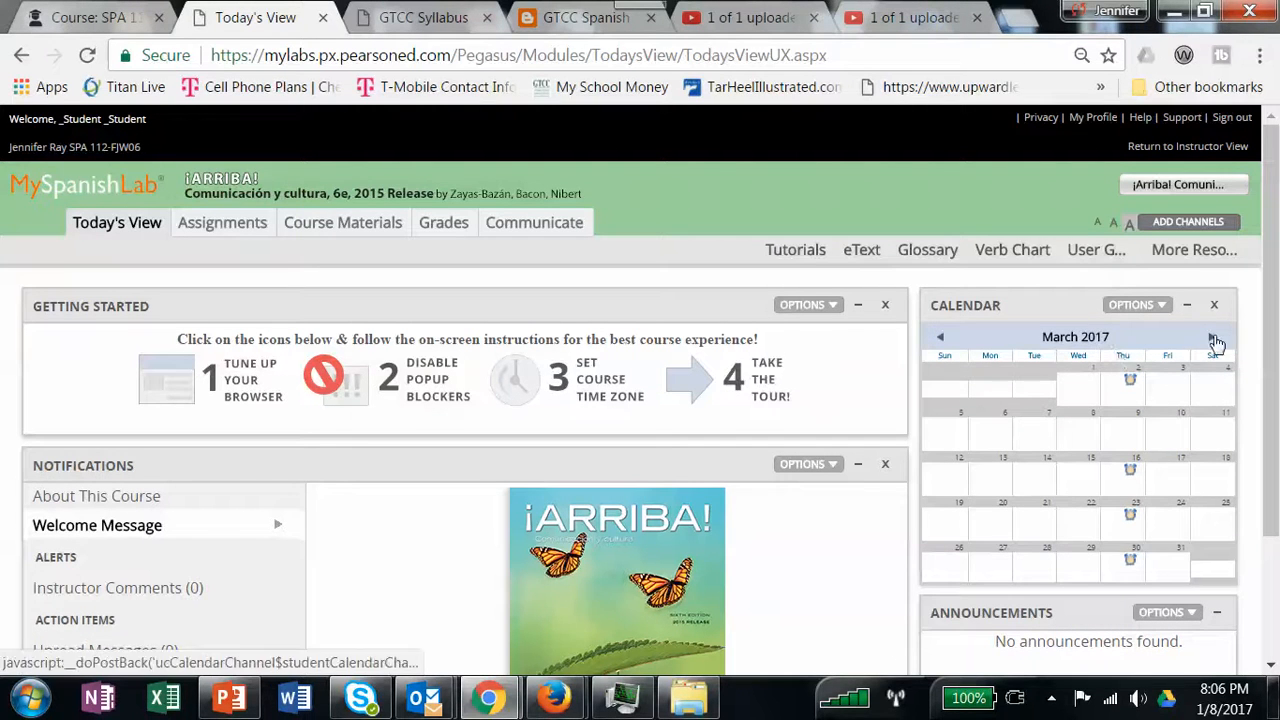